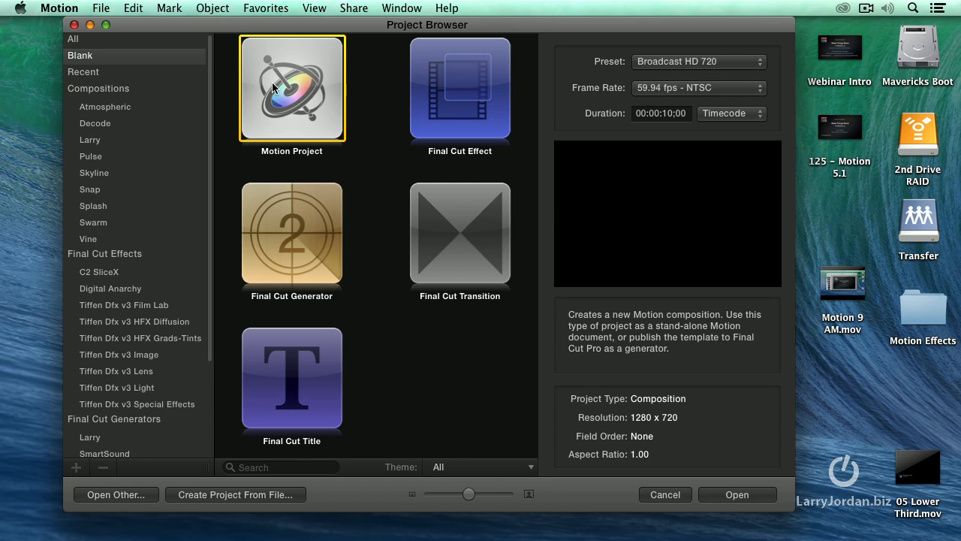
{"action": "mouse_move", "coordinate": [773, 524]}
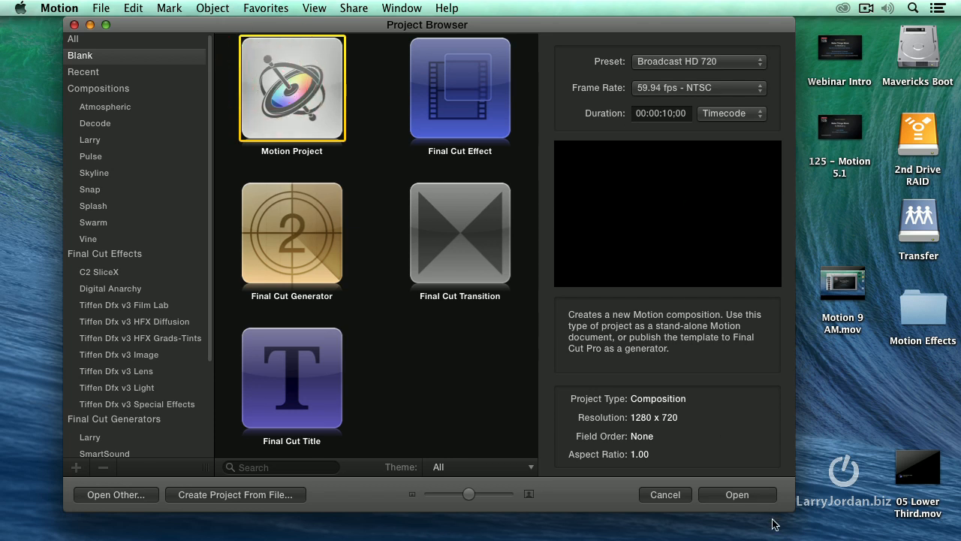
Create the new Broadcast HD 720 project and hide the layers list and timeline
{"action": "left_click", "coordinate": [736, 494]}
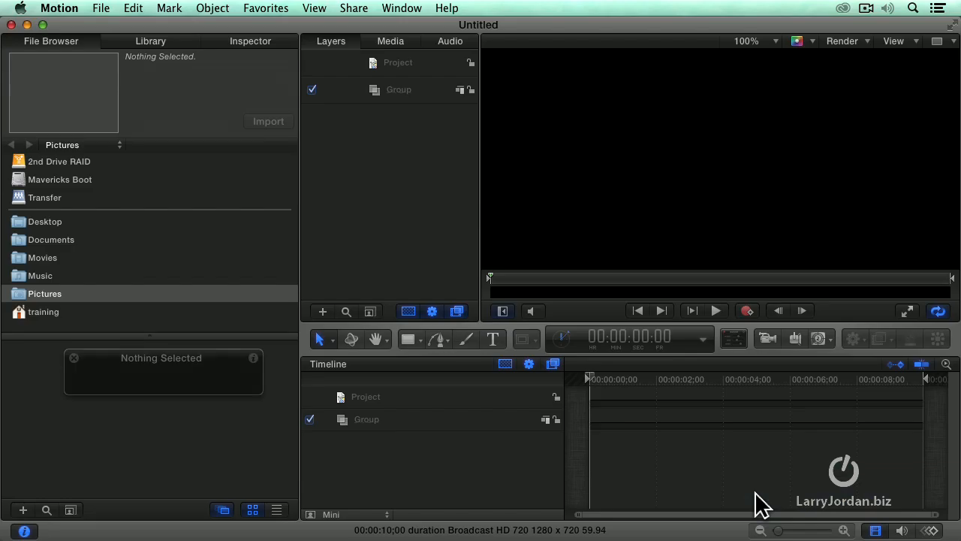
{"action": "mouse_move", "coordinate": [135, 388]}
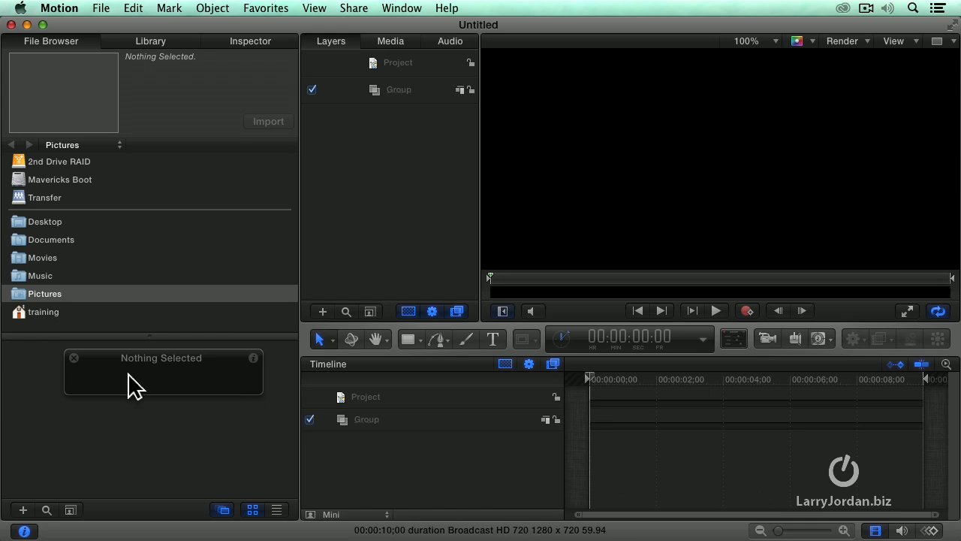
{"action": "key", "text": "f5"}
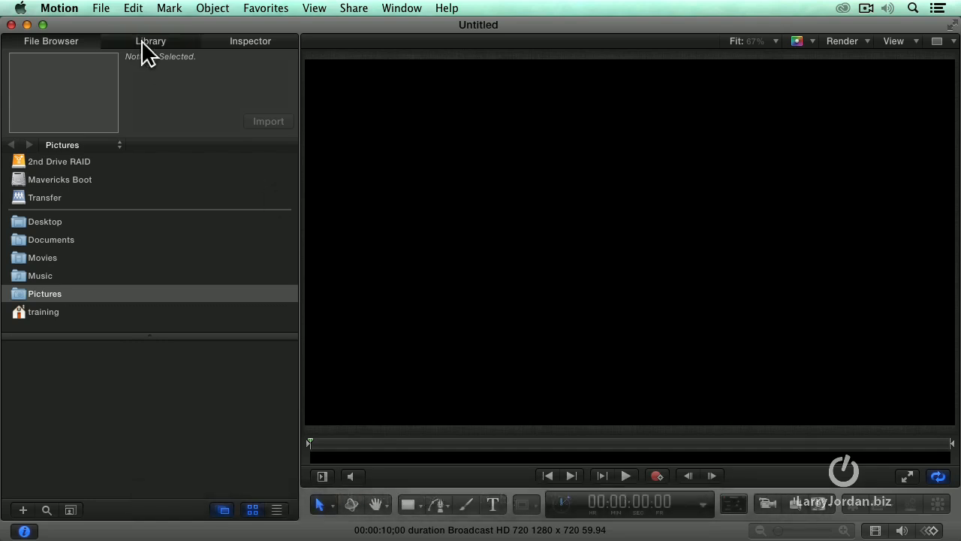
Search the Library's Content category for 'aqua' and add AquaBall.png to the canvas
{"action": "left_click", "coordinate": [151, 41]}
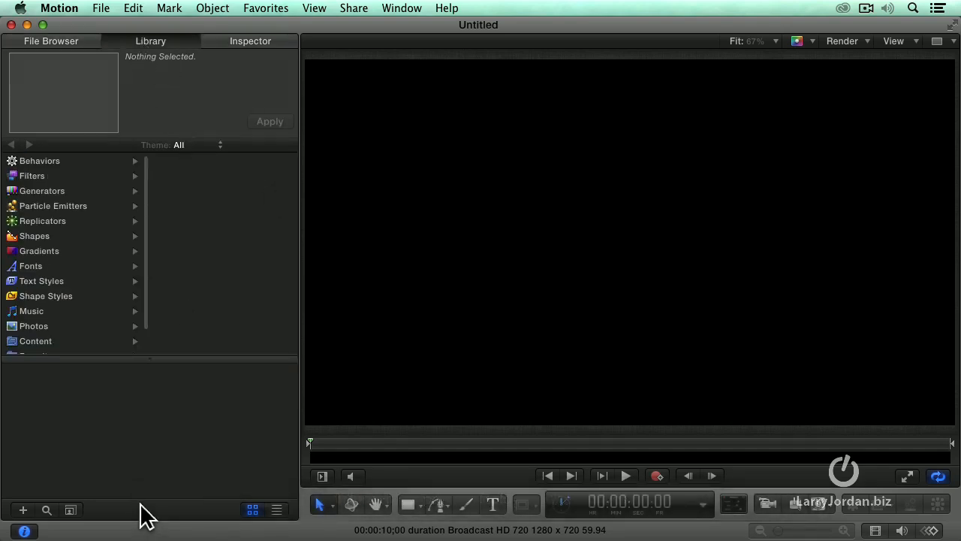
{"action": "left_click", "coordinate": [47, 510]}
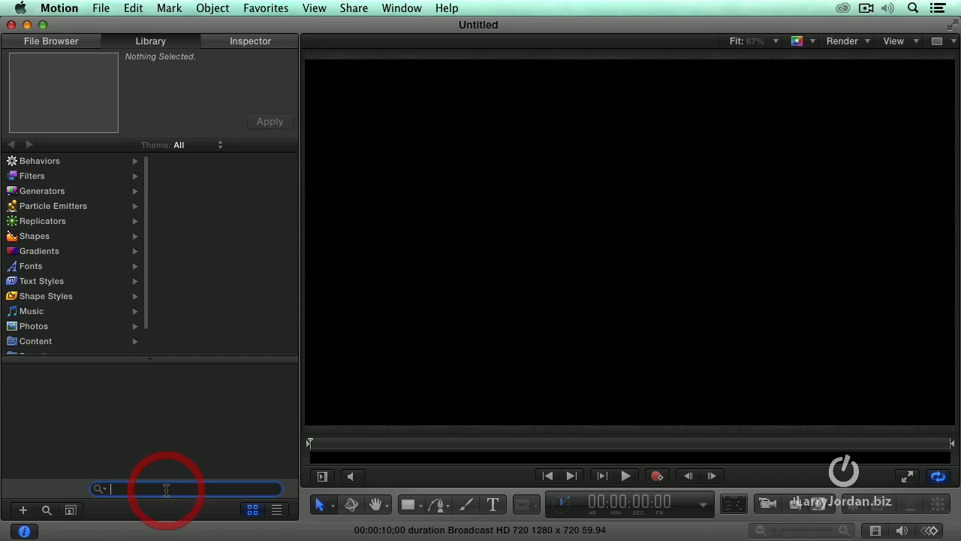
{"action": "type", "text": "blue"}
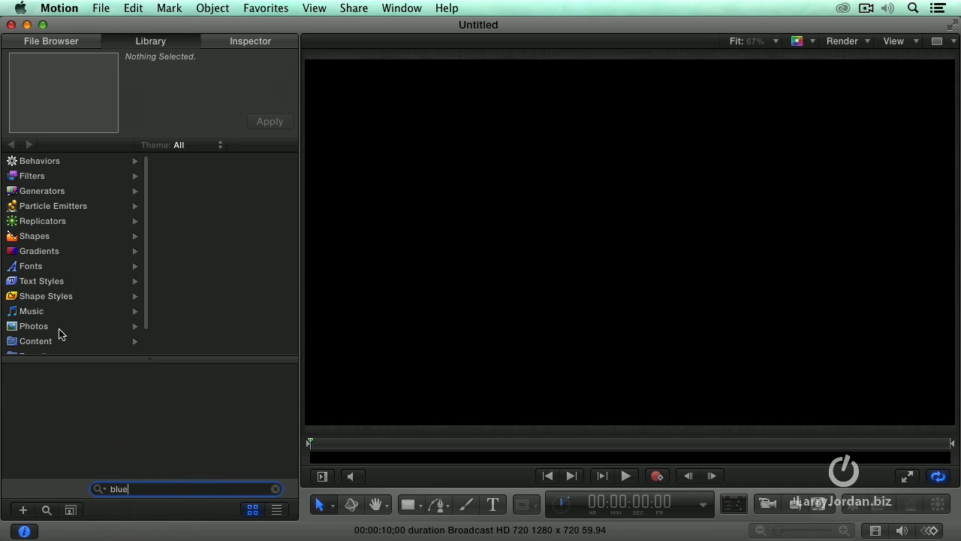
{"action": "left_click", "coordinate": [36, 339]}
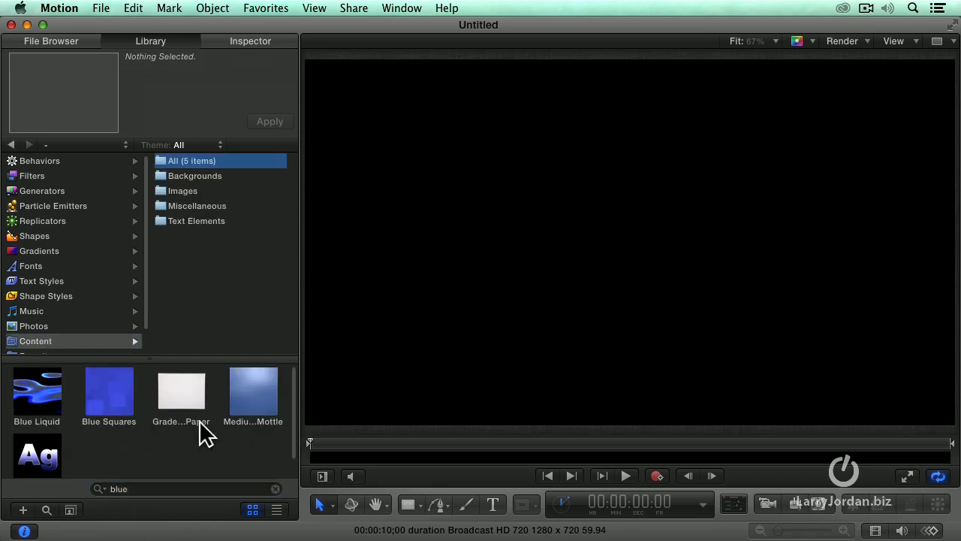
{"action": "scroll", "scroll_direction": "down", "scroll_amount": 3}
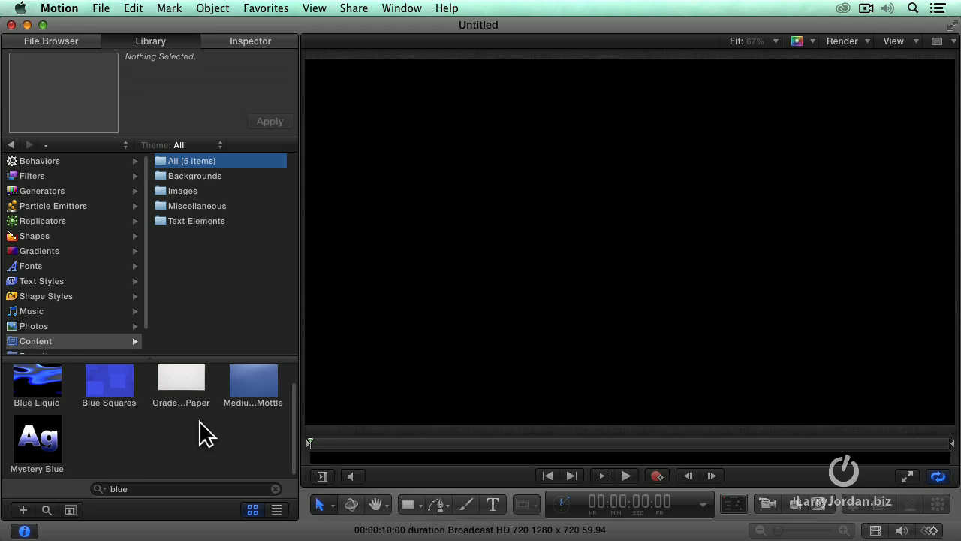
{"action": "mouse_move", "coordinate": [171, 371]}
{"action": "type", "text": "aqua"}
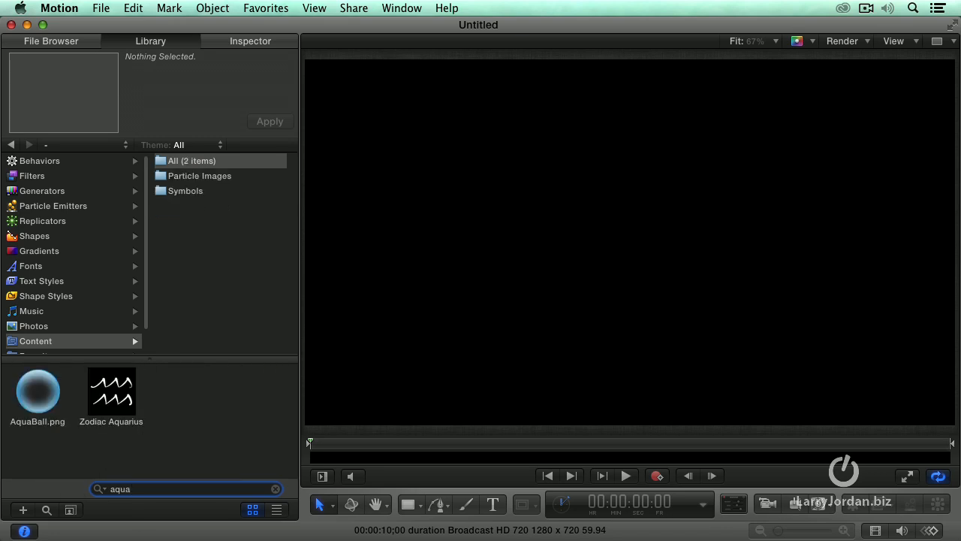
{"action": "left_click", "coordinate": [38, 390]}
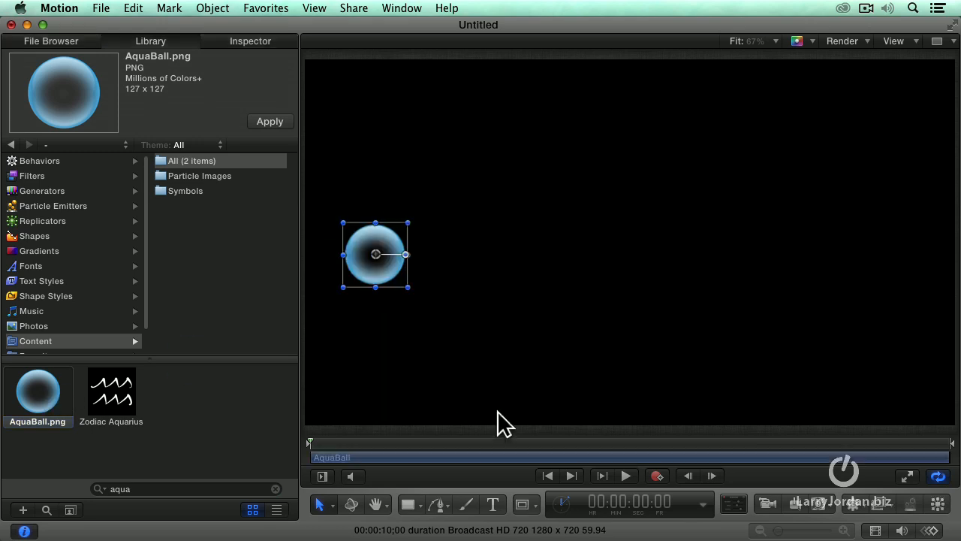
{"action": "mouse_move", "coordinate": [333, 451]}
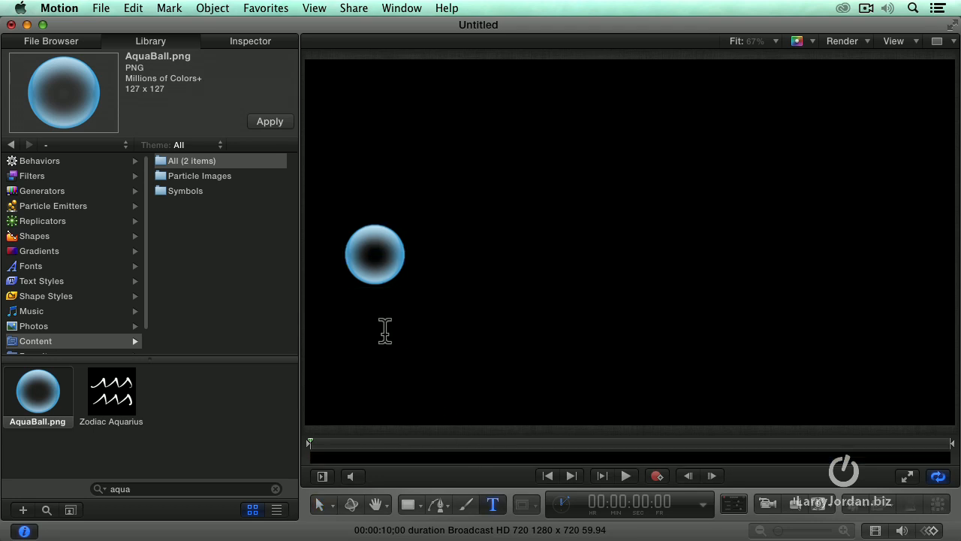
Add a text layer reading 'Moving Object' beneath the aqua ball
{"action": "type", "text": "Moving"}
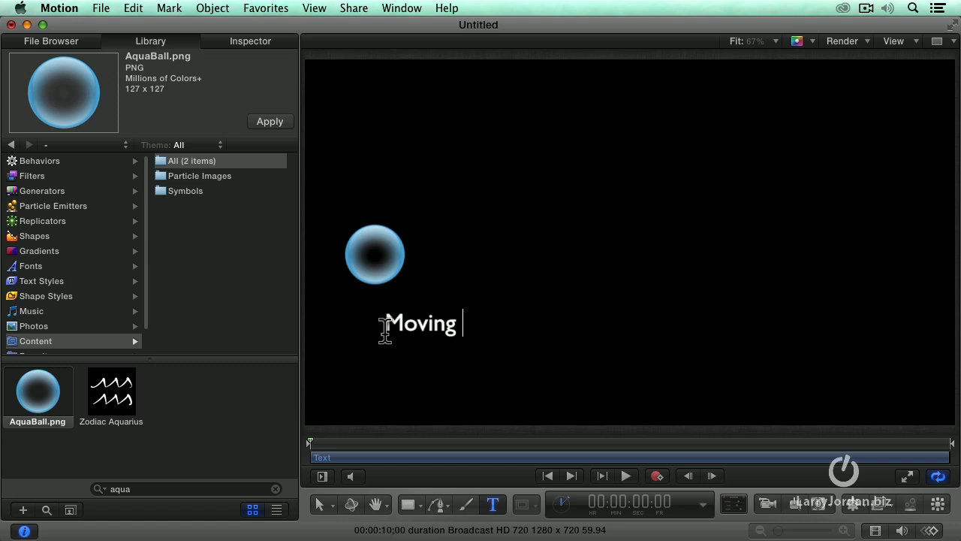
{"action": "type", "text": "Object"}
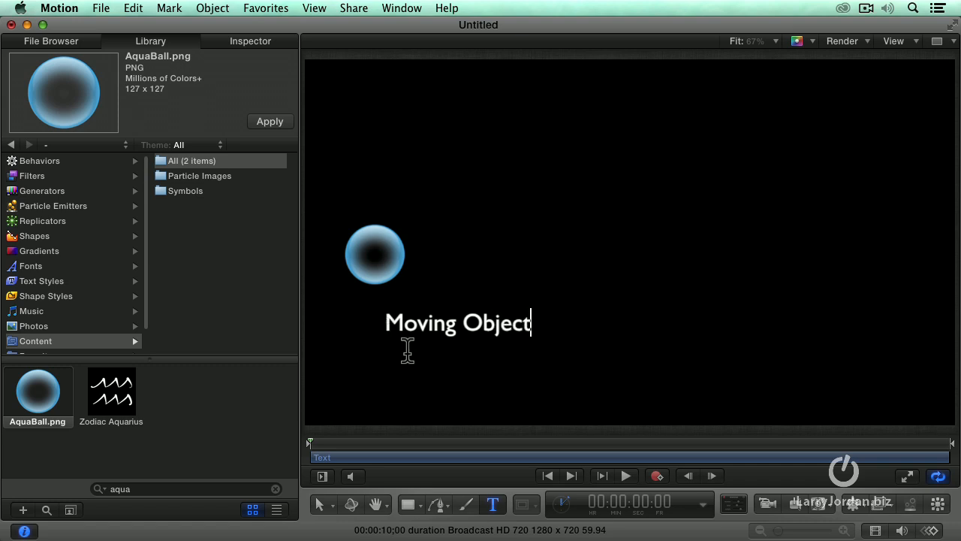
Give the Moving Object text a Throw behavior aimed faster toward the upper right and preview it
{"action": "left_click", "coordinate": [323, 504]}
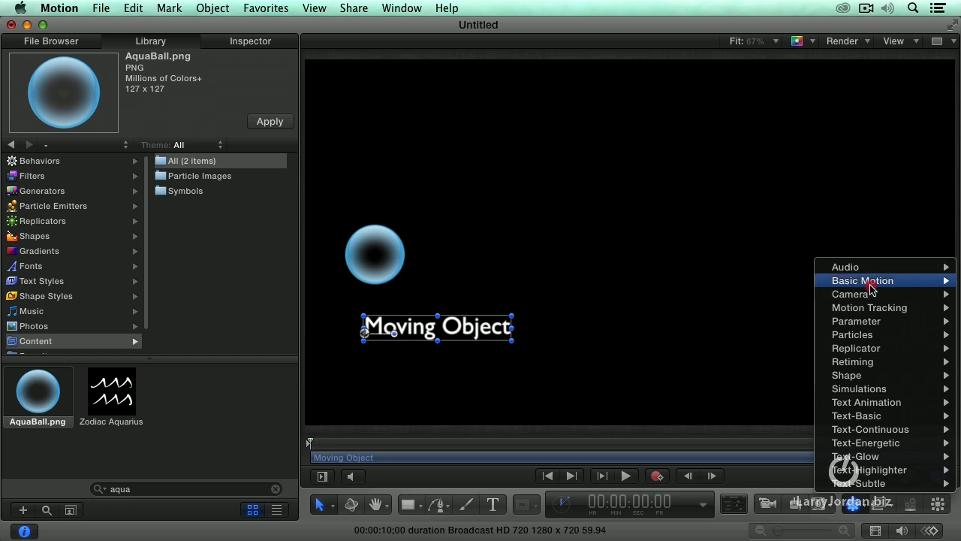
{"action": "left_click", "coordinate": [862, 281]}
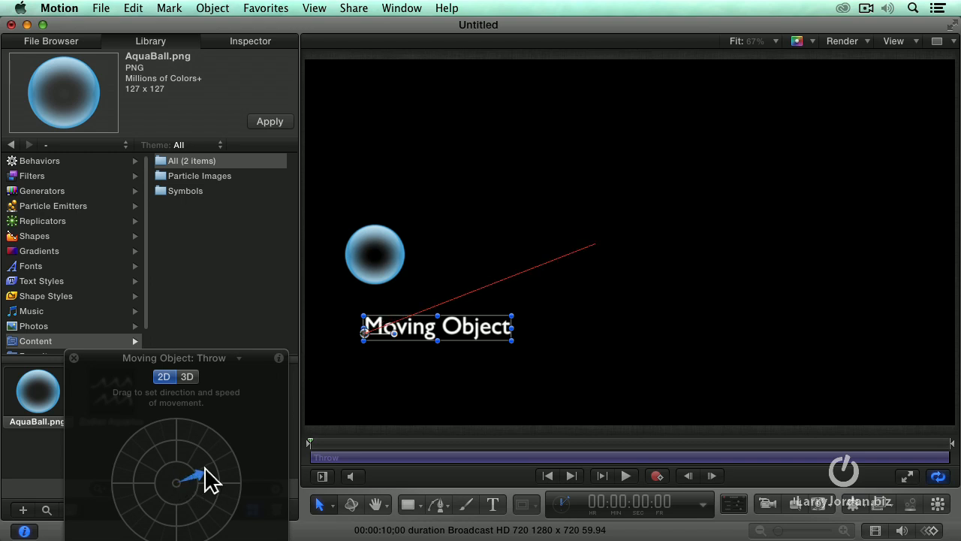
{"action": "left_click_drag", "start_coordinate": [198, 478], "coordinate": [218, 473]}
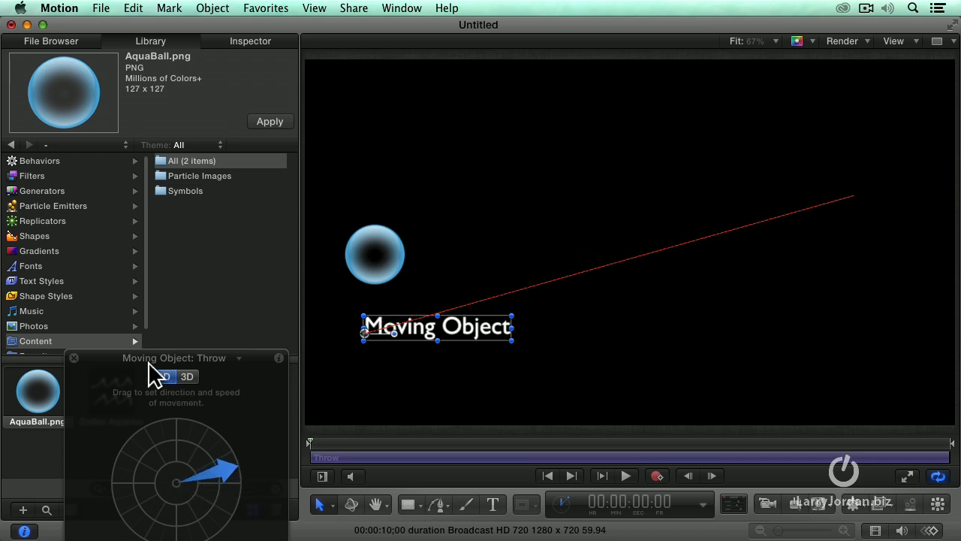
{"action": "left_click", "coordinate": [625, 475]}
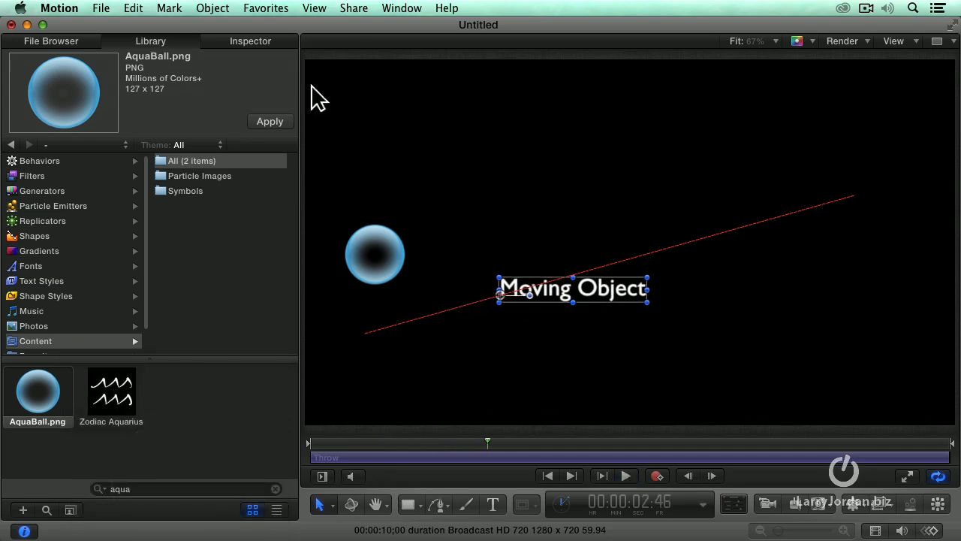
{"action": "left_click", "coordinate": [331, 40]}
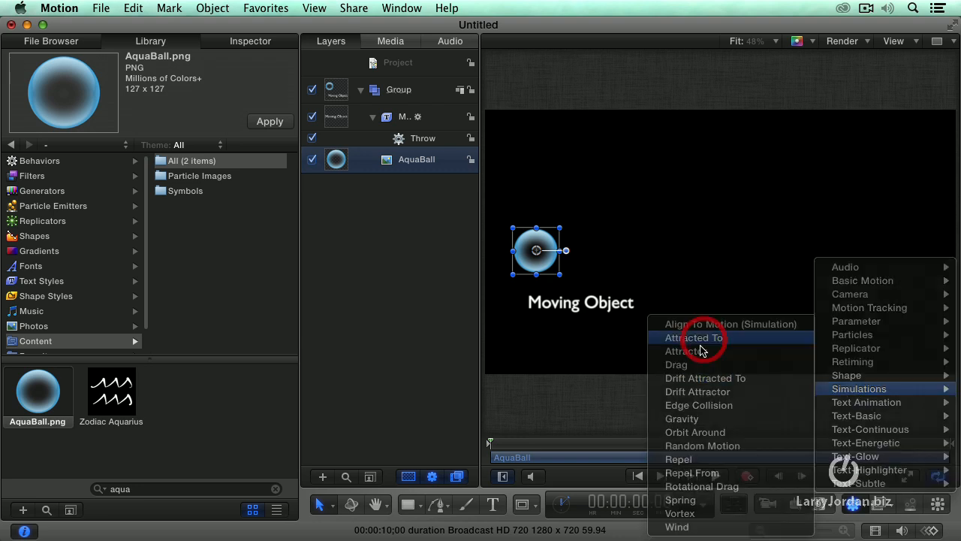
Try an Attracted To behavior on AquaBall targeting Moving Object, preview it, then remove it
{"action": "left_click", "coordinate": [694, 336]}
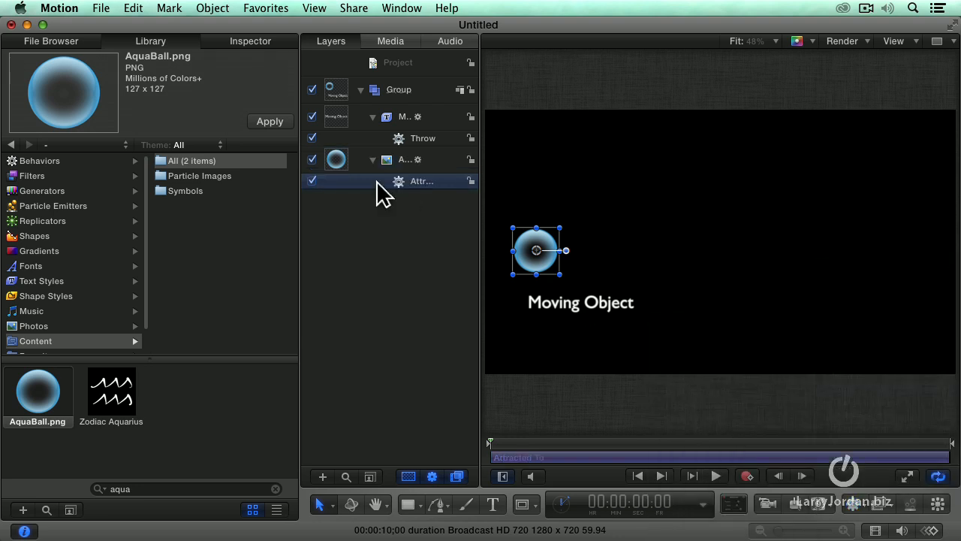
{"action": "left_click", "coordinate": [420, 180]}
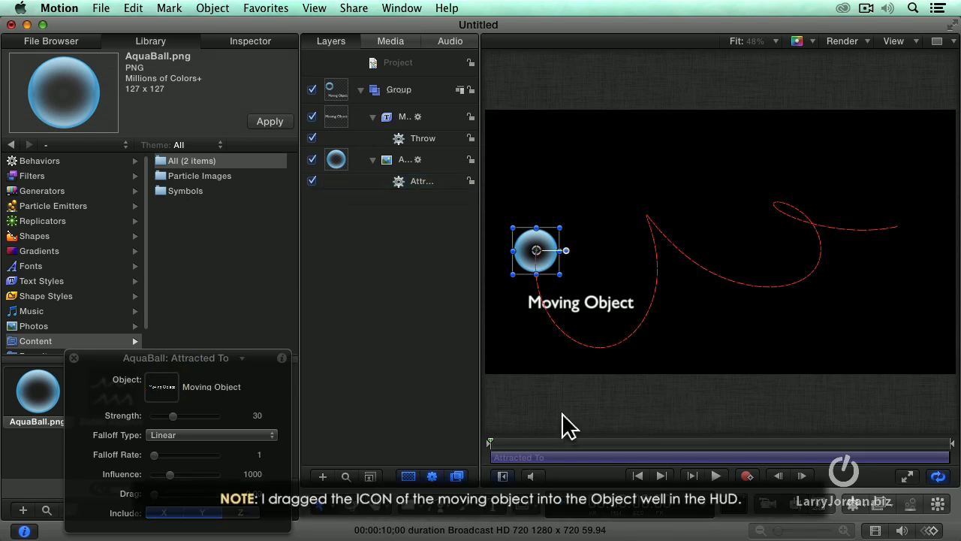
{"action": "left_click", "coordinate": [715, 474]}
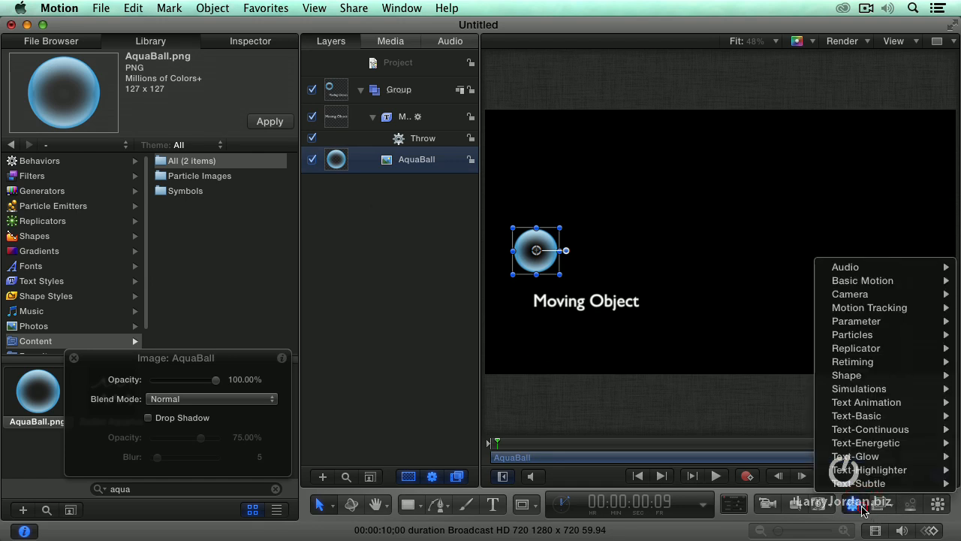
{"action": "mouse_move", "coordinate": [859, 388]}
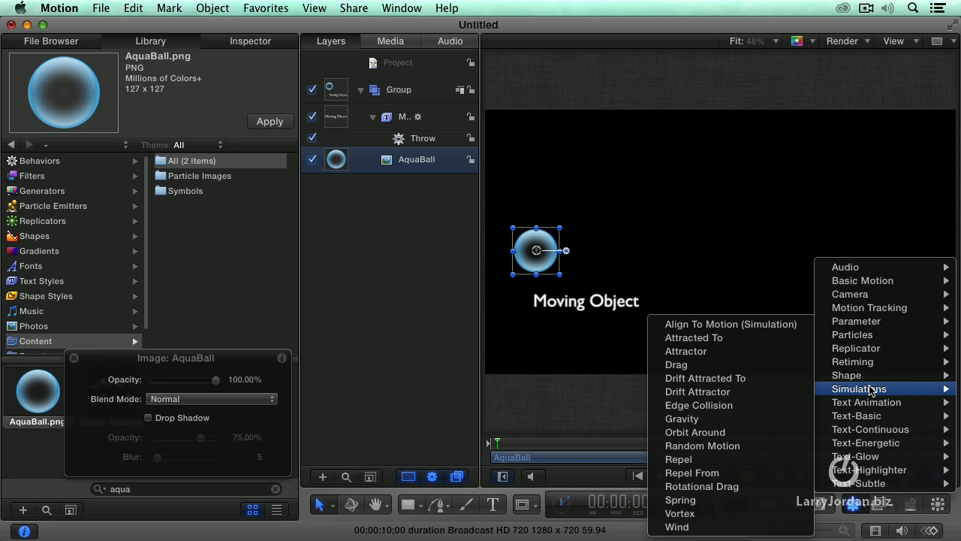
{"action": "mouse_move", "coordinate": [818, 386]}
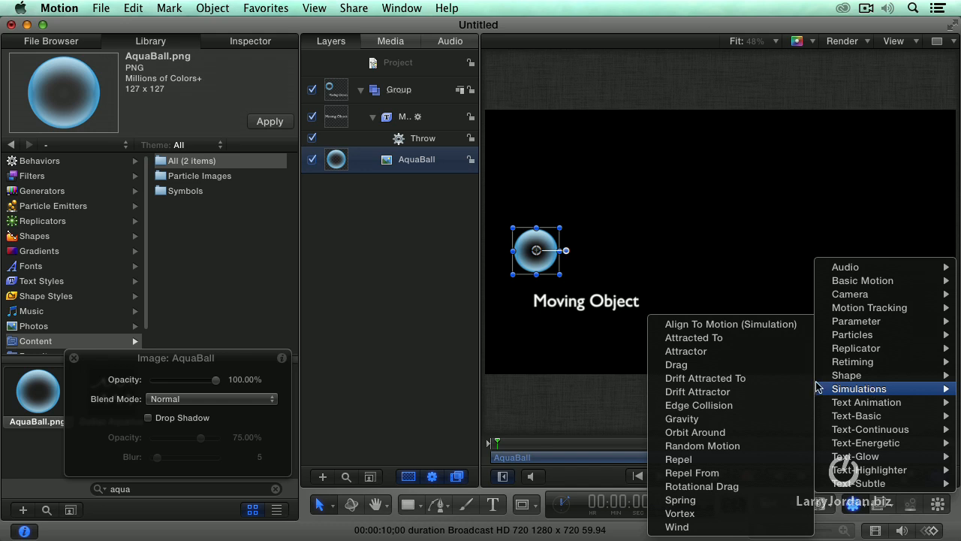
Apply an Edge Collision simulation behavior to the AquaBall layer with default bounce settings
{"action": "left_click", "coordinate": [698, 406]}
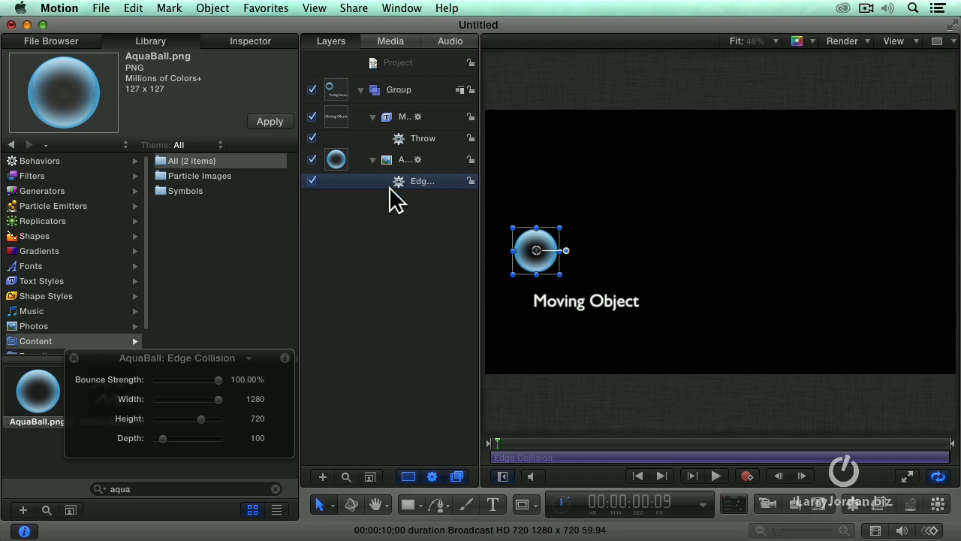
{"action": "mouse_move", "coordinate": [454, 451]}
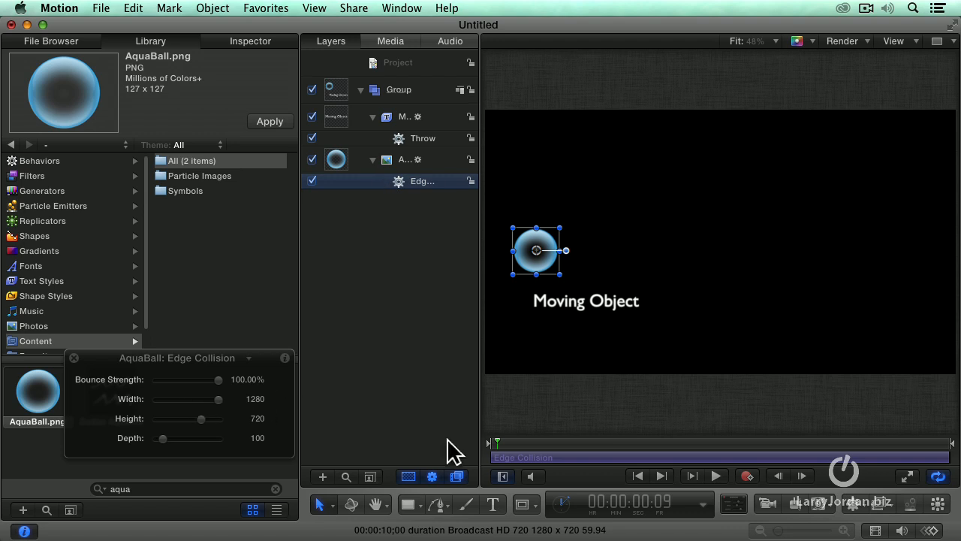
{"action": "mouse_move", "coordinate": [533, 273]}
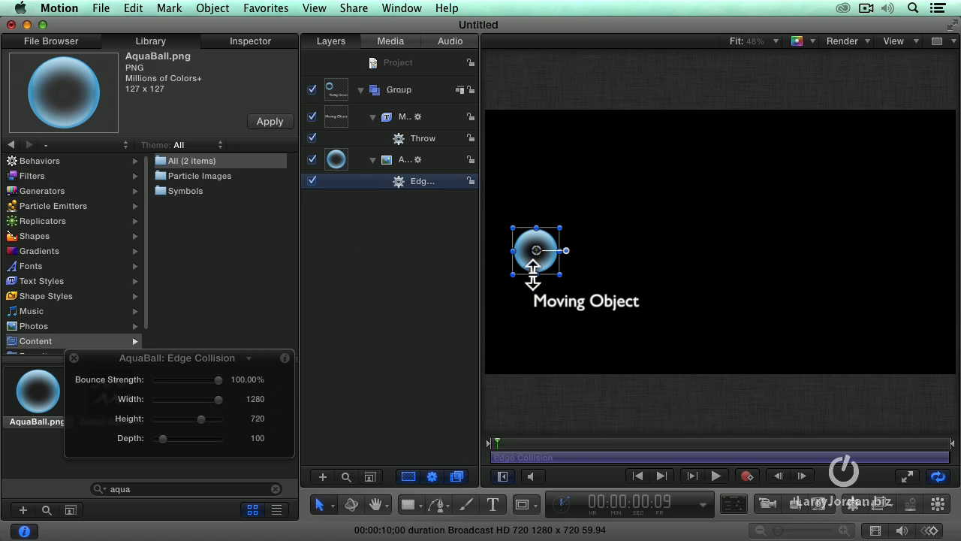
{"action": "left_click", "coordinate": [409, 159]}
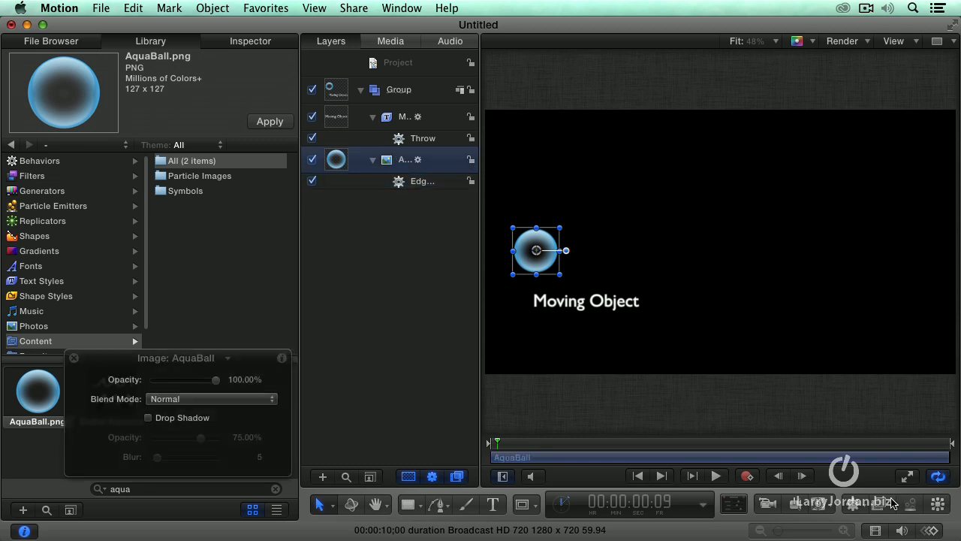
Add a Throw behavior launching the ball up-left and preview it bouncing off the frame edges
{"action": "left_click", "coordinate": [862, 281]}
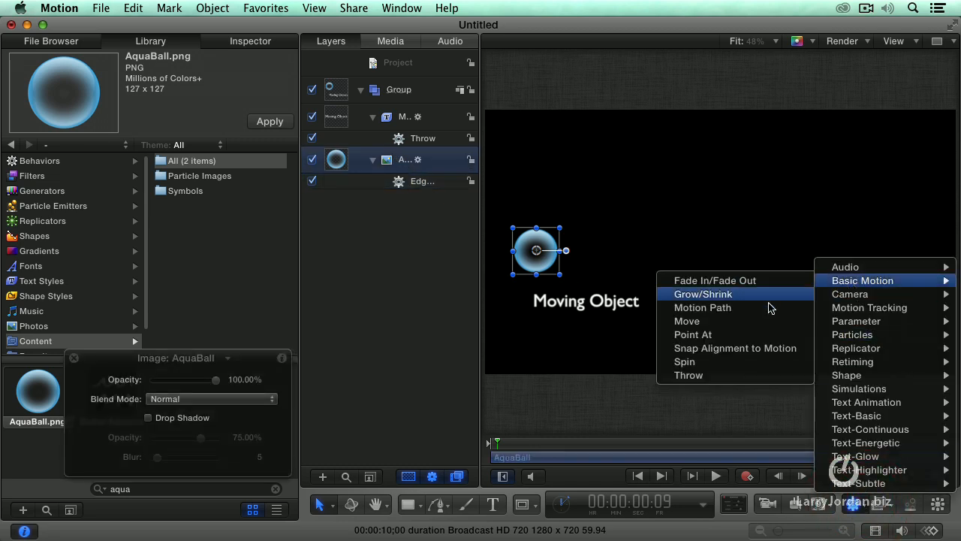
{"action": "left_click", "coordinate": [687, 376]}
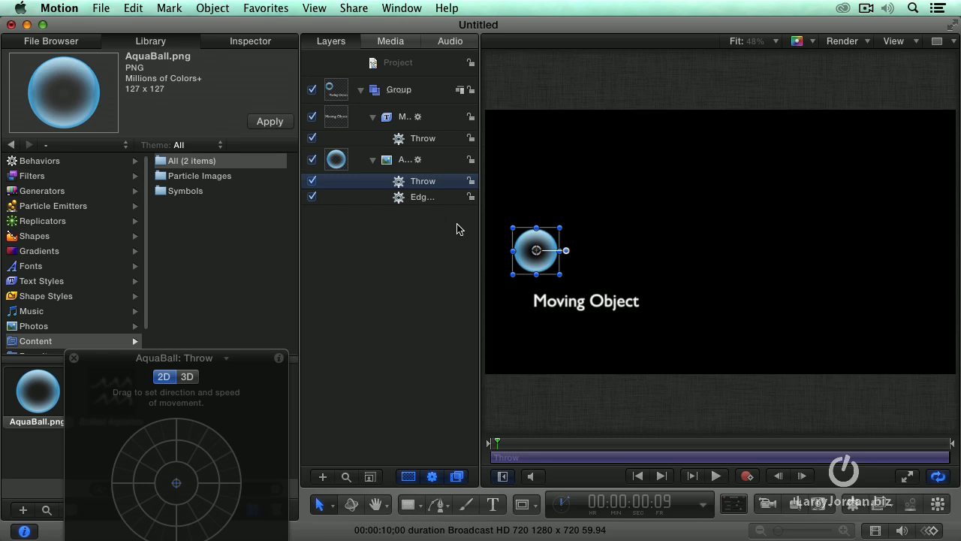
{"action": "mouse_move", "coordinate": [178, 493]}
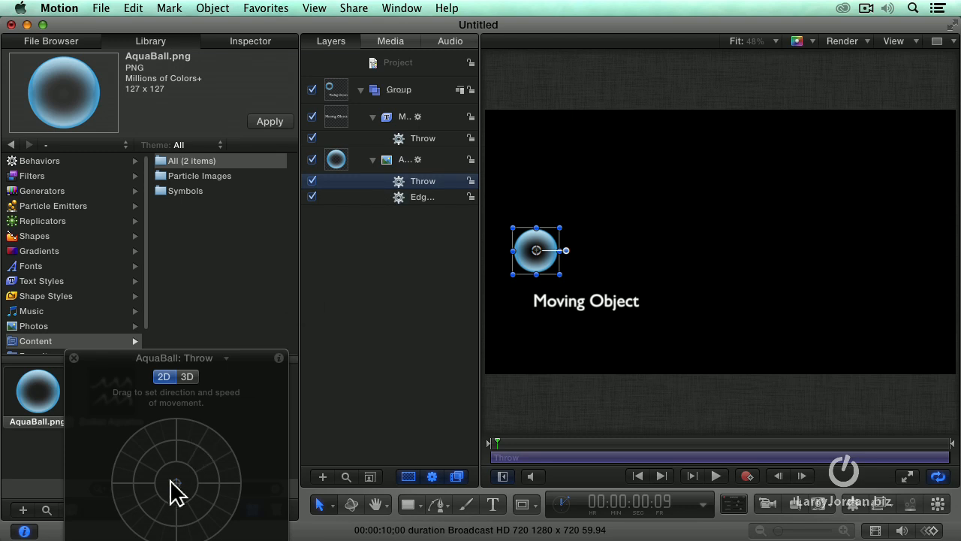
{"action": "left_click_drag", "start_coordinate": [174, 483], "coordinate": [143, 449]}
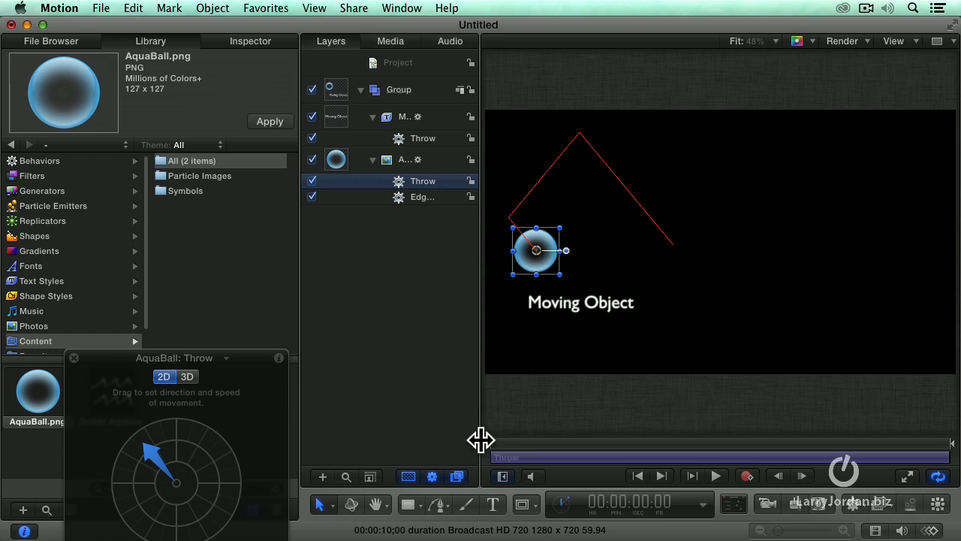
{"action": "left_click", "coordinate": [714, 474]}
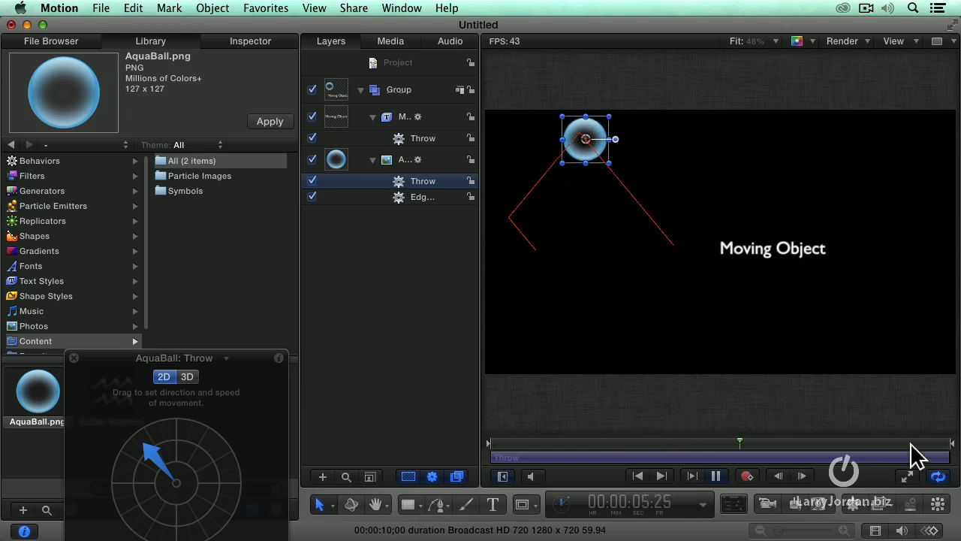
{"action": "left_click", "coordinate": [715, 475]}
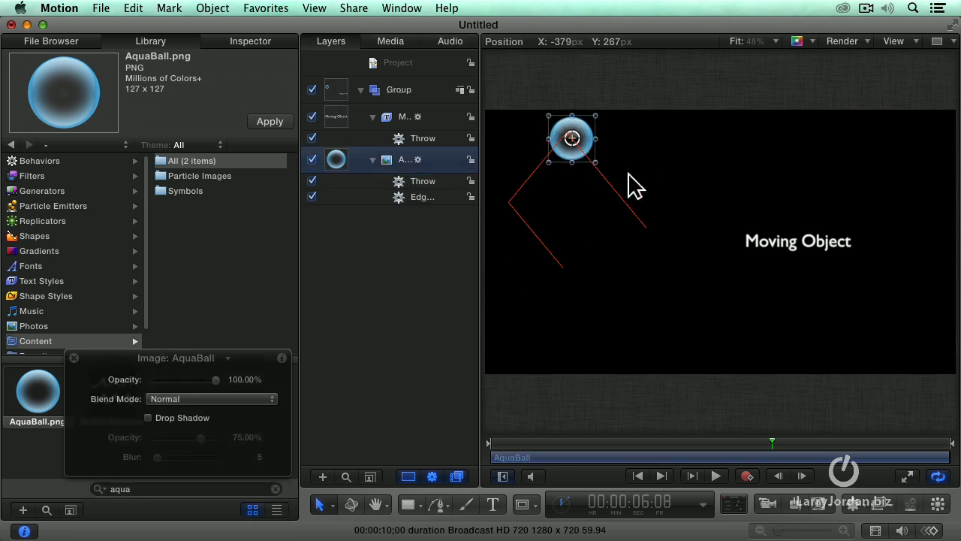
{"action": "left_click_drag", "start_coordinate": [571, 138], "coordinate": [577, 147]}
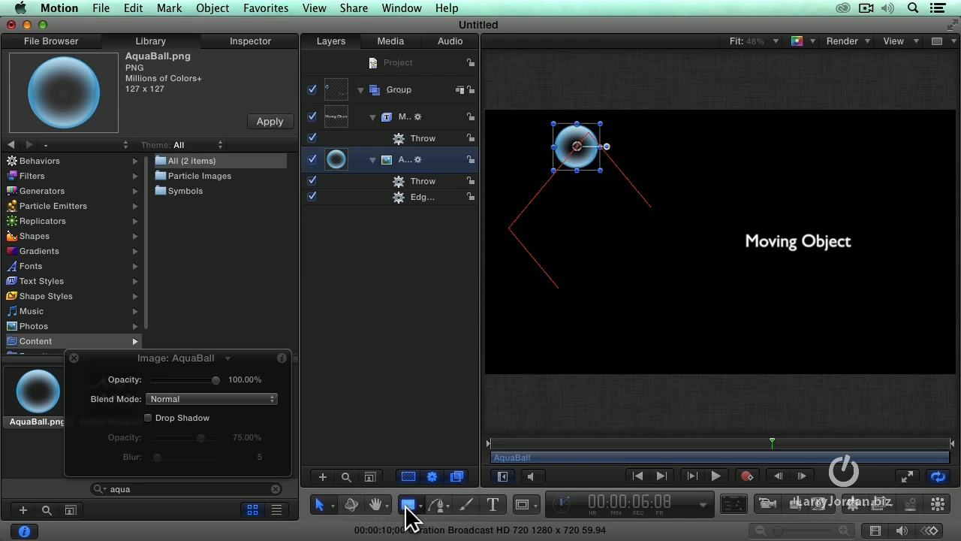
Draw an outline rectangle, select the ball's Edge Collision and preview the bounce
{"action": "left_click", "coordinate": [409, 504]}
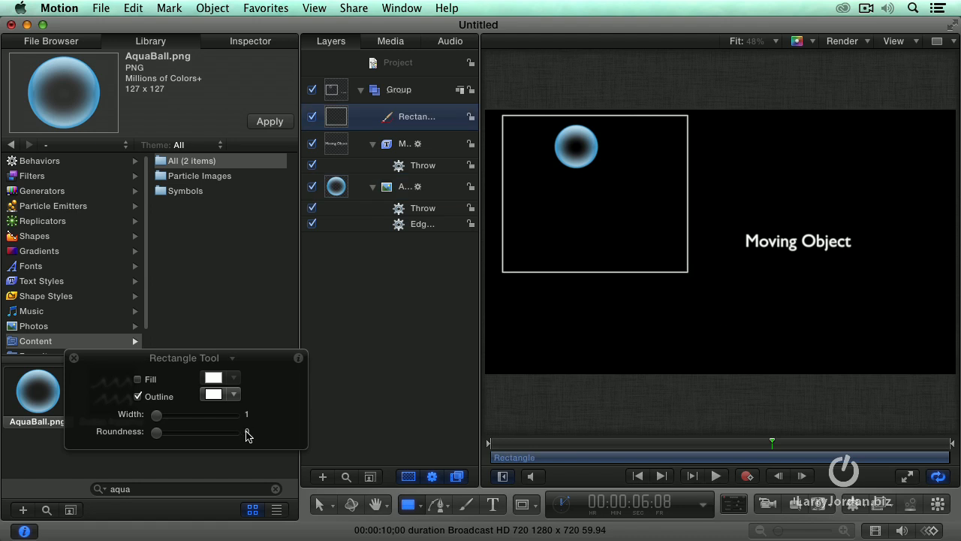
{"action": "left_click", "coordinate": [422, 224]}
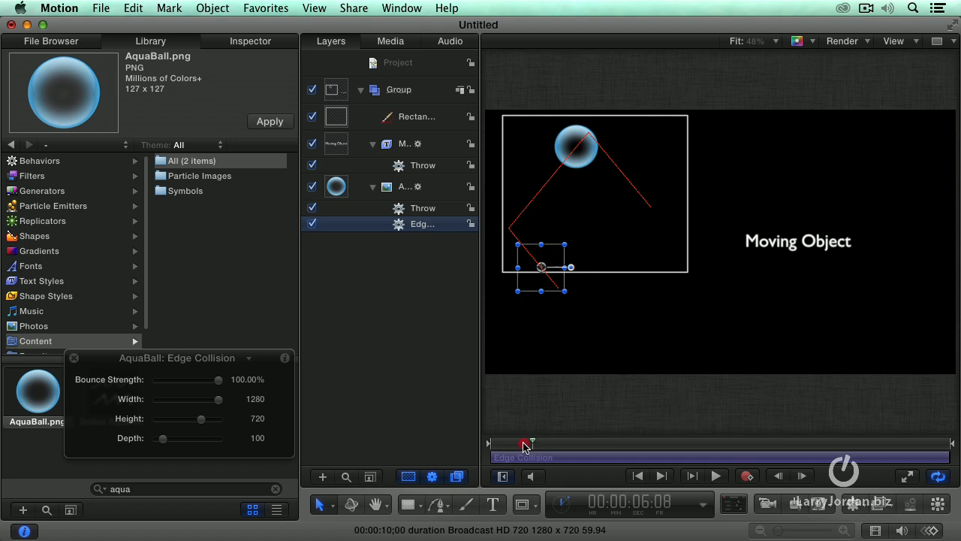
{"action": "left_click", "coordinate": [714, 475]}
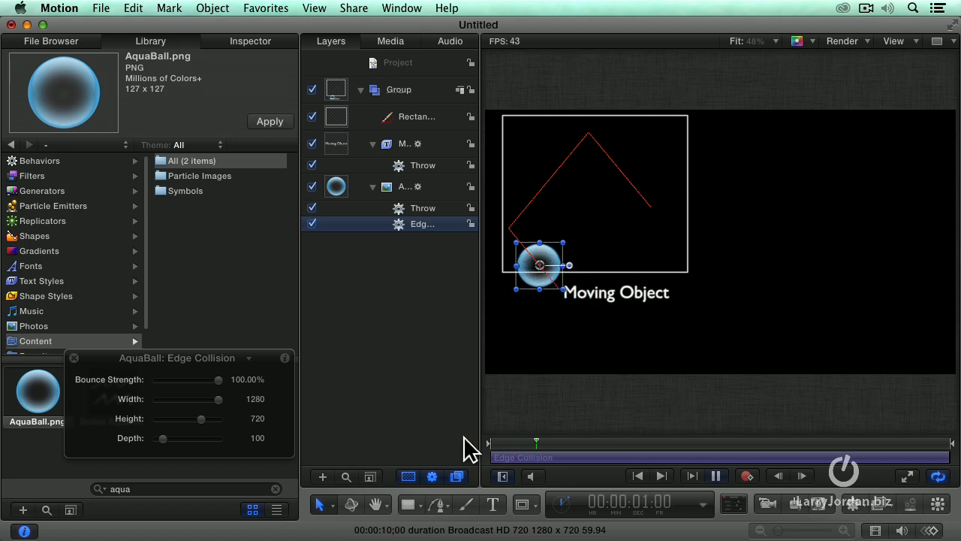
{"action": "left_click", "coordinate": [661, 475]}
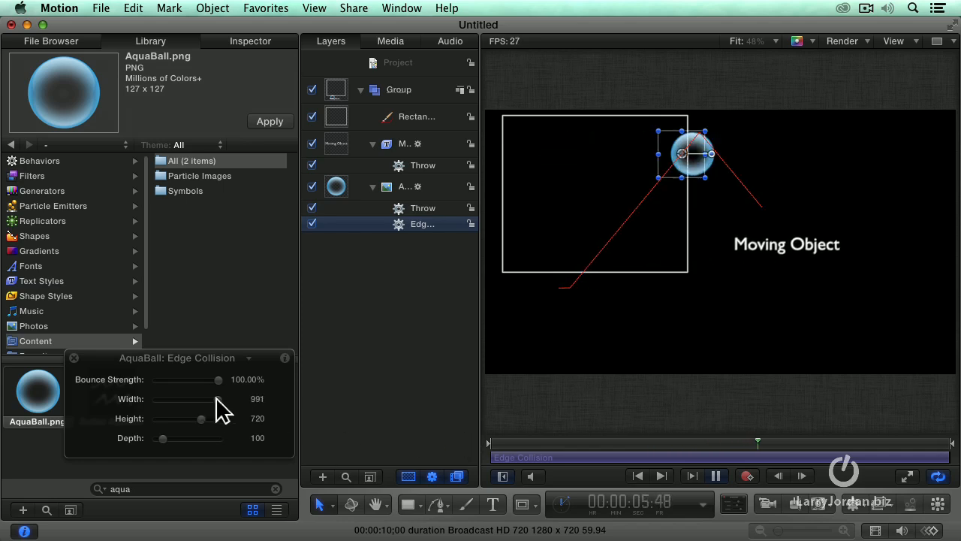
Narrow the Edge Collision area to about 182 wide and adjust its height in the HUD
{"action": "left_click_drag", "start_coordinate": [217, 399], "coordinate": [175, 400]}
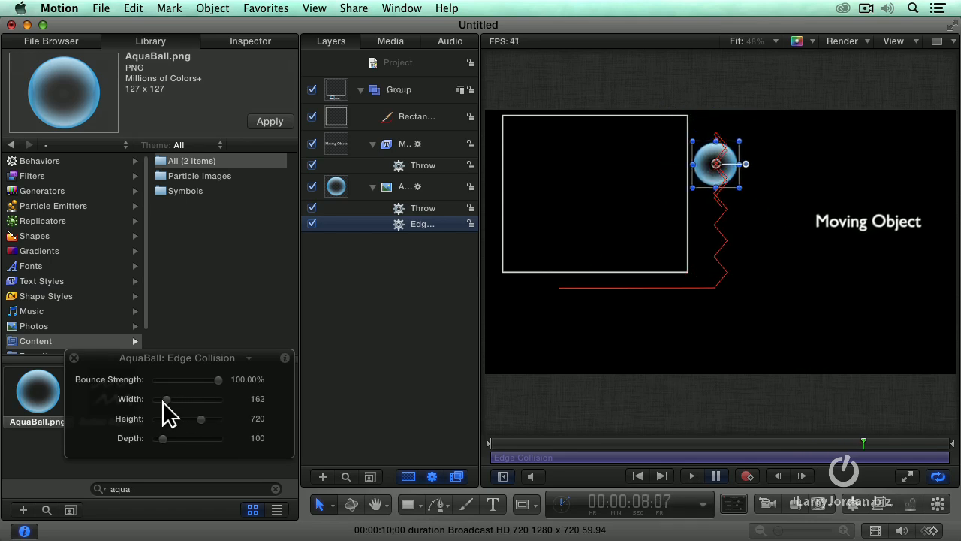
{"action": "left_click_drag", "start_coordinate": [202, 418], "coordinate": [159, 418]}
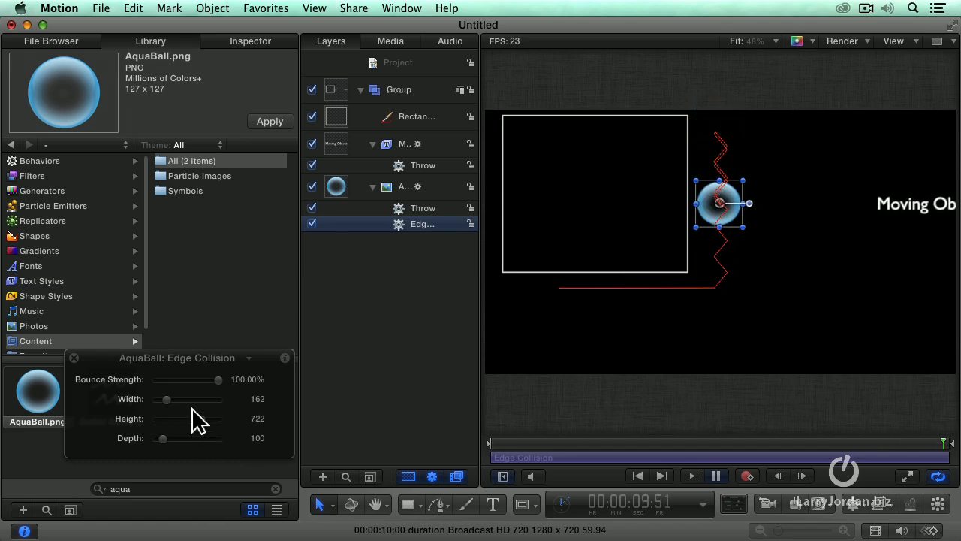
{"action": "left_click_drag", "start_coordinate": [165, 399], "coordinate": [202, 400]}
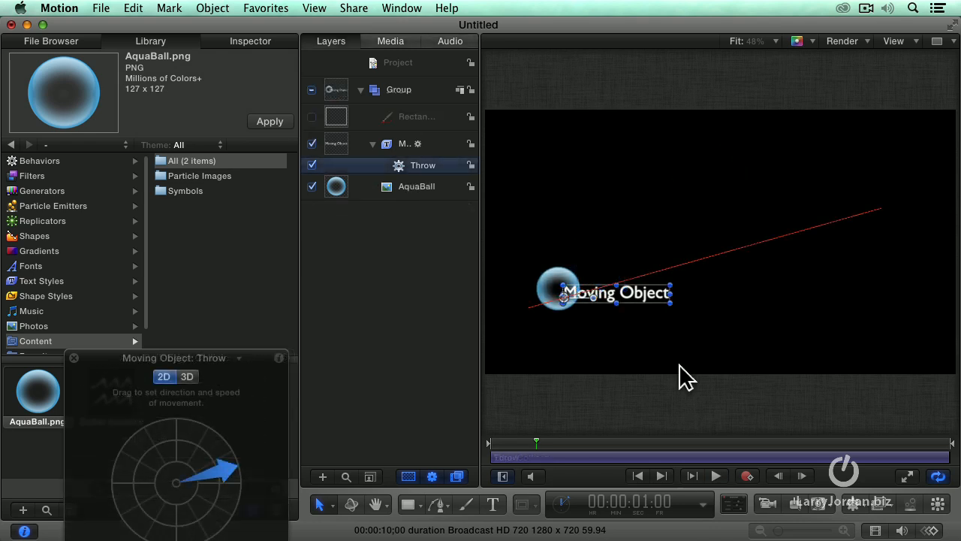
Move the aqua ball higher and give it a fresh Throw behavior aimed up and right
{"action": "left_click", "coordinate": [416, 186]}
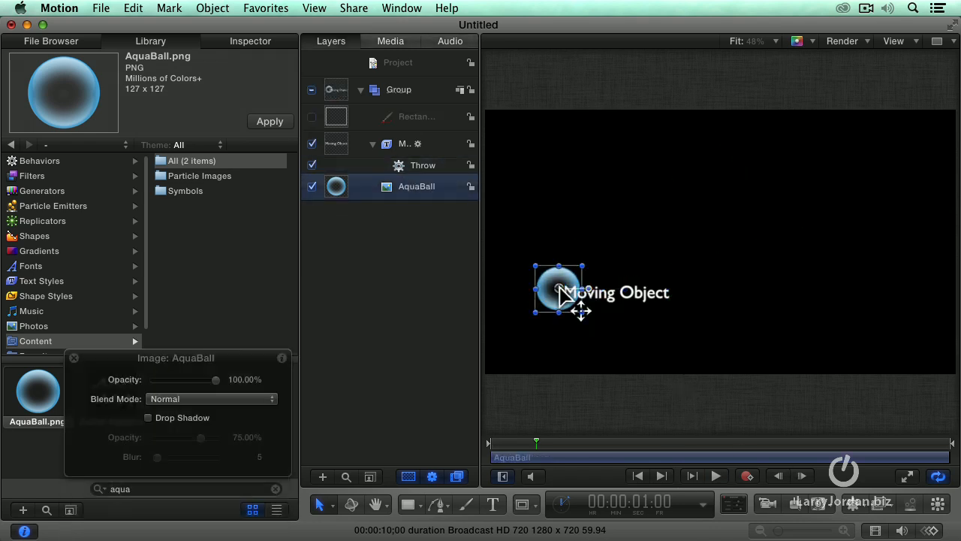
{"action": "left_click_drag", "start_coordinate": [559, 291], "coordinate": [552, 175]}
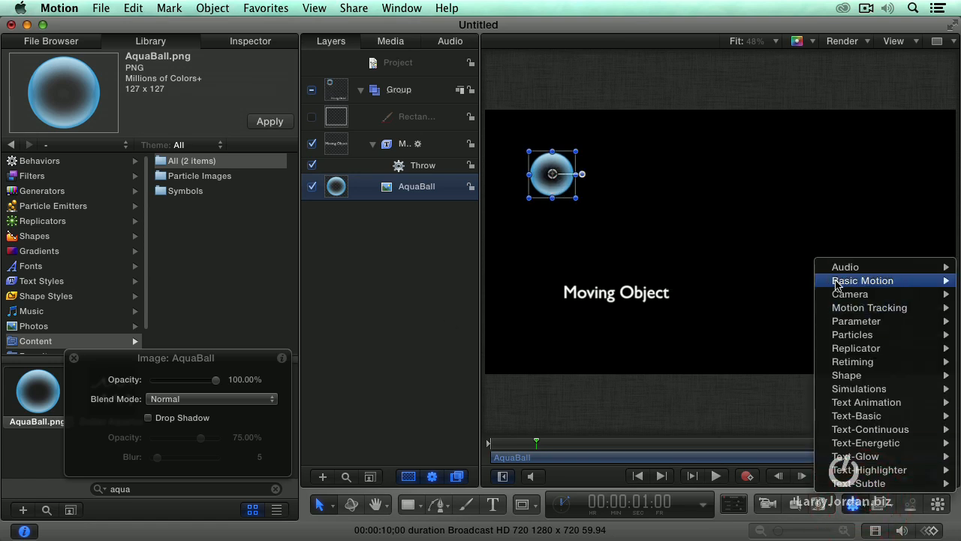
{"action": "left_click", "coordinate": [862, 281]}
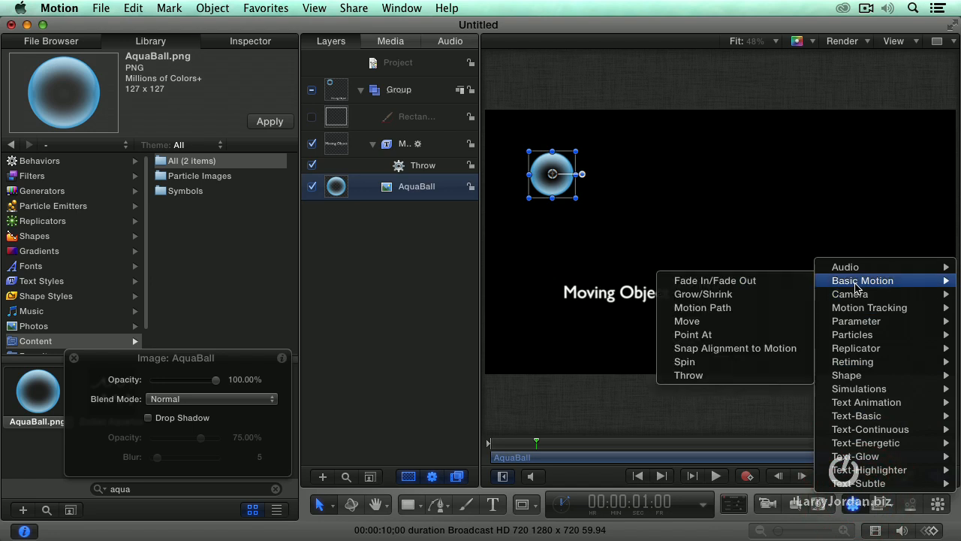
{"action": "left_click", "coordinate": [688, 375]}
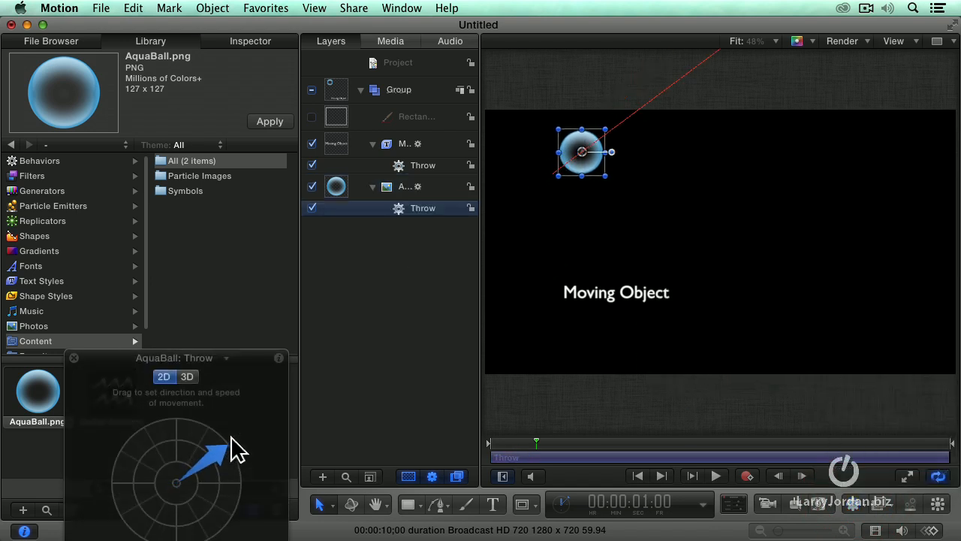
{"action": "left_click", "coordinate": [715, 474]}
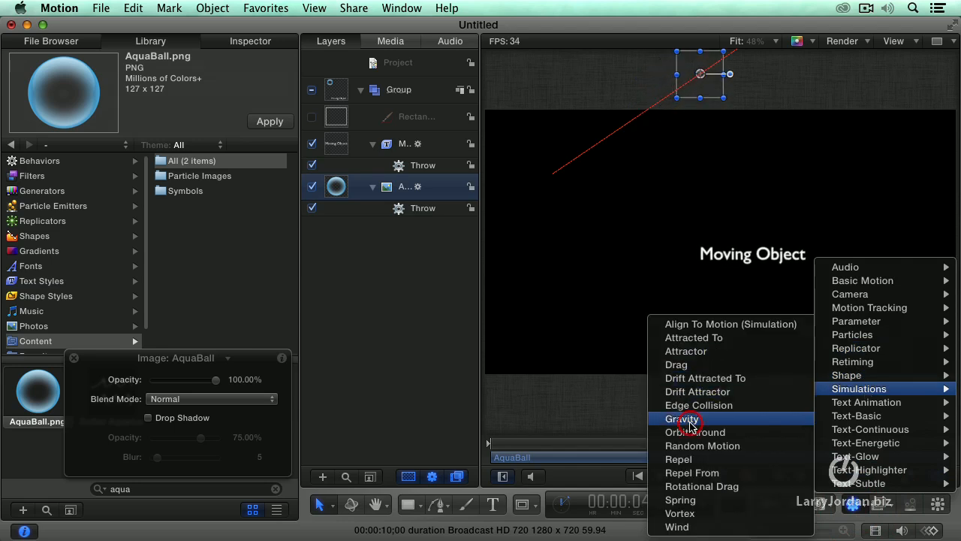
Add Gravity to the aqua ball with acceleration 60 and adjust its timing in the mini-timeline
{"action": "left_click", "coordinate": [685, 418]}
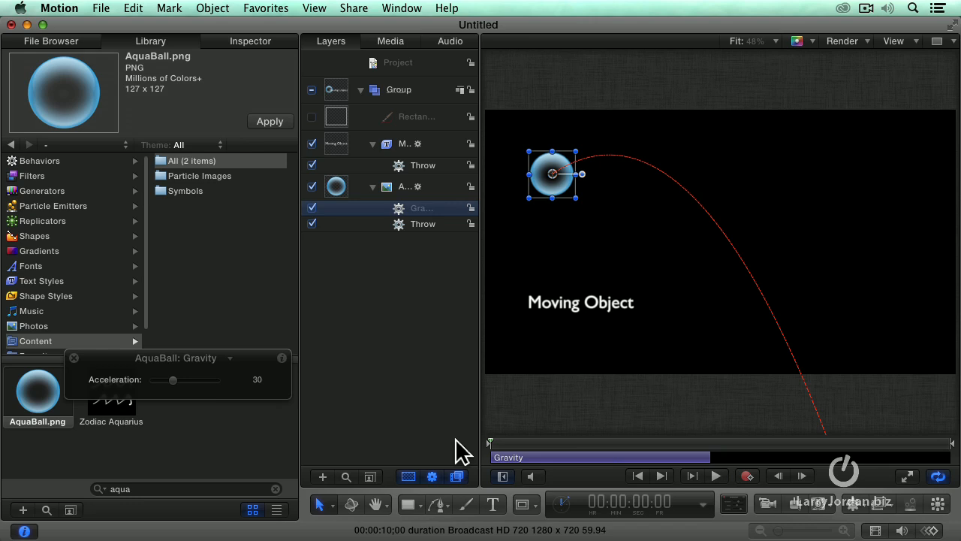
{"action": "left_click", "coordinate": [714, 474]}
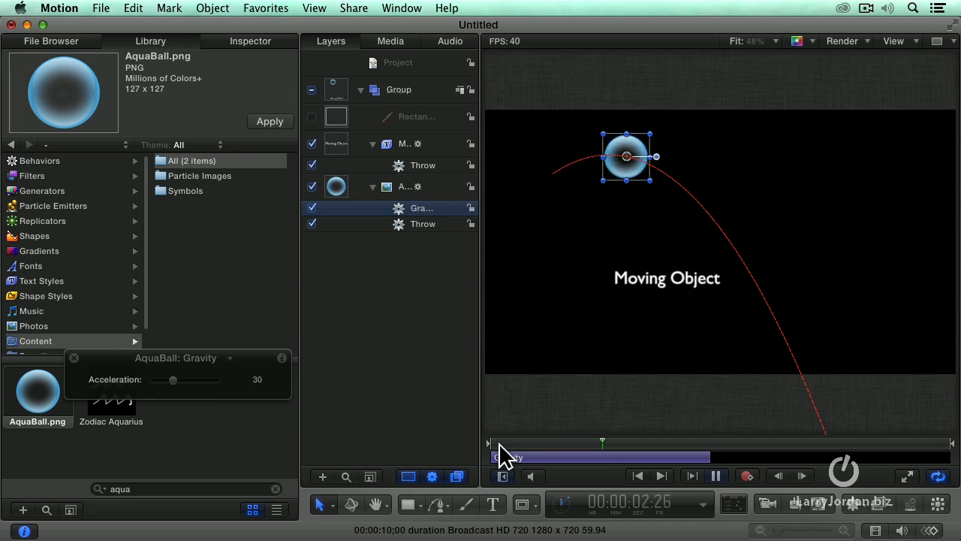
{"action": "left_click", "coordinate": [715, 474]}
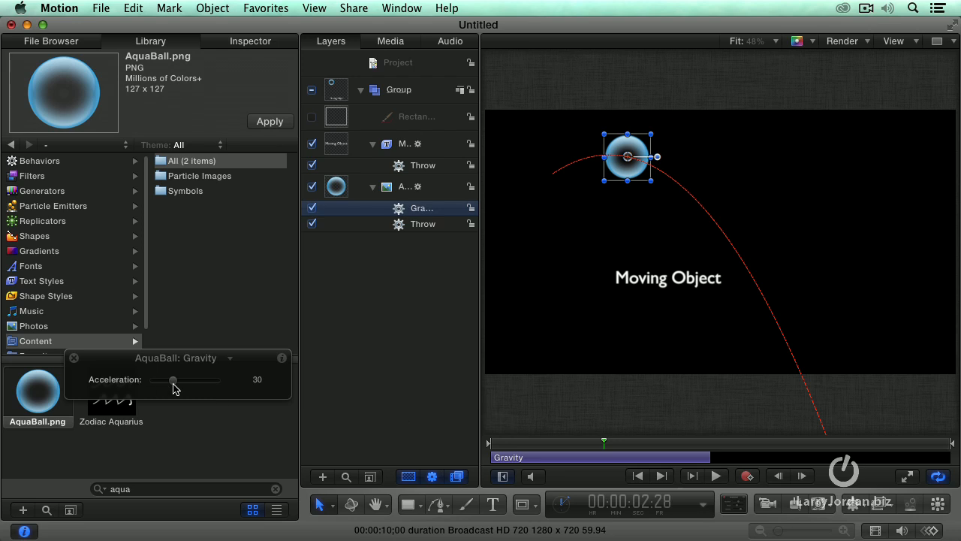
{"action": "left_click_drag", "start_coordinate": [173, 378], "coordinate": [190, 378]}
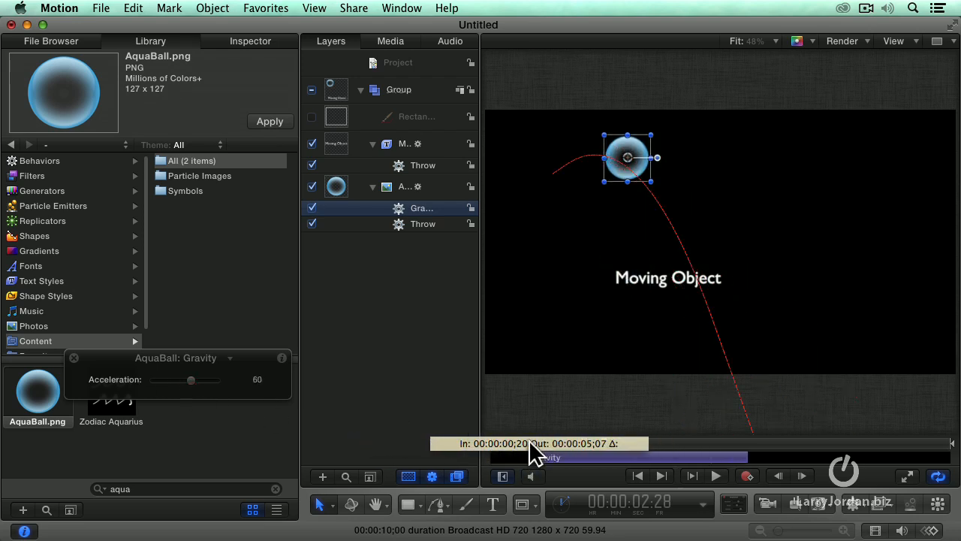
{"action": "left_click", "coordinate": [714, 475]}
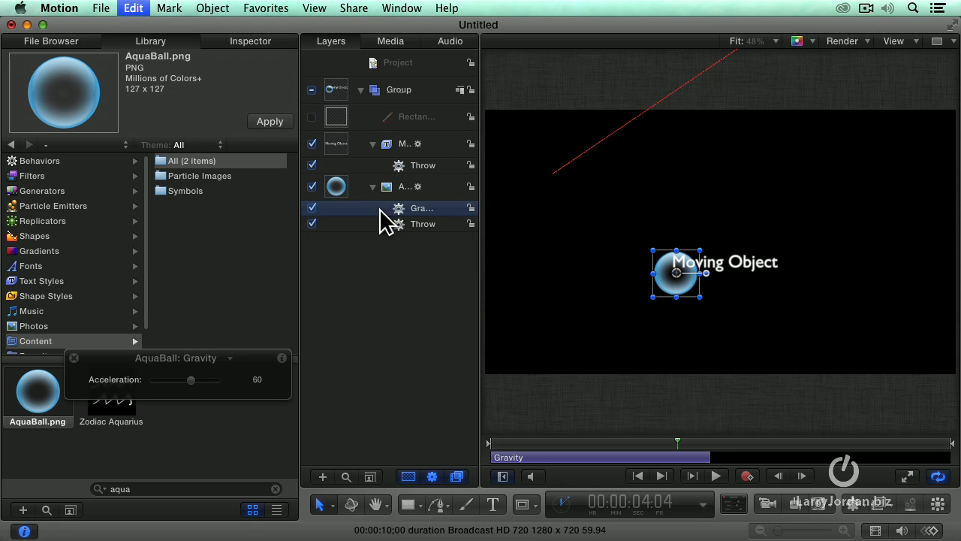
Swap Gravity and Throw for an Orbit Around behavior targeting Moving Object, strength 51, drag 0.42, and play it
{"action": "left_click", "coordinate": [417, 186]}
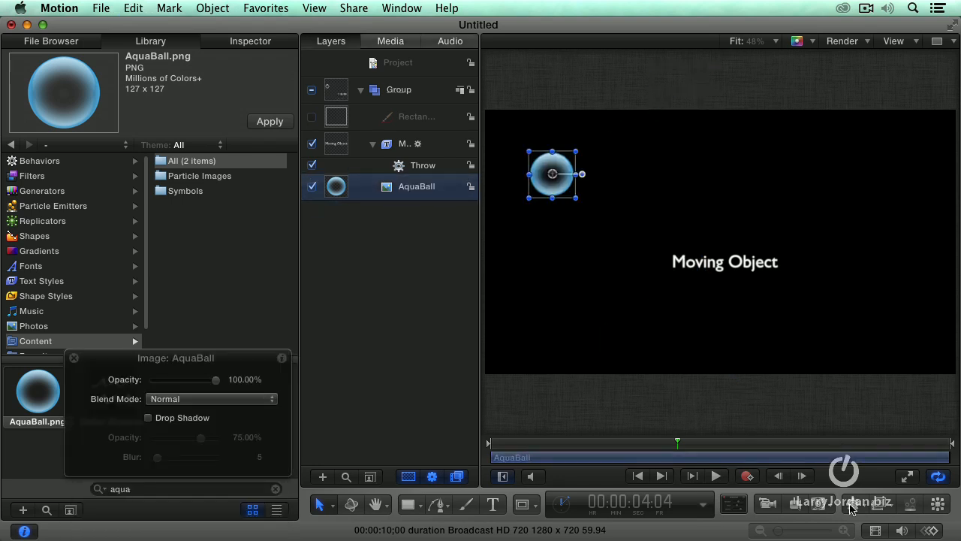
{"action": "left_click", "coordinate": [859, 387]}
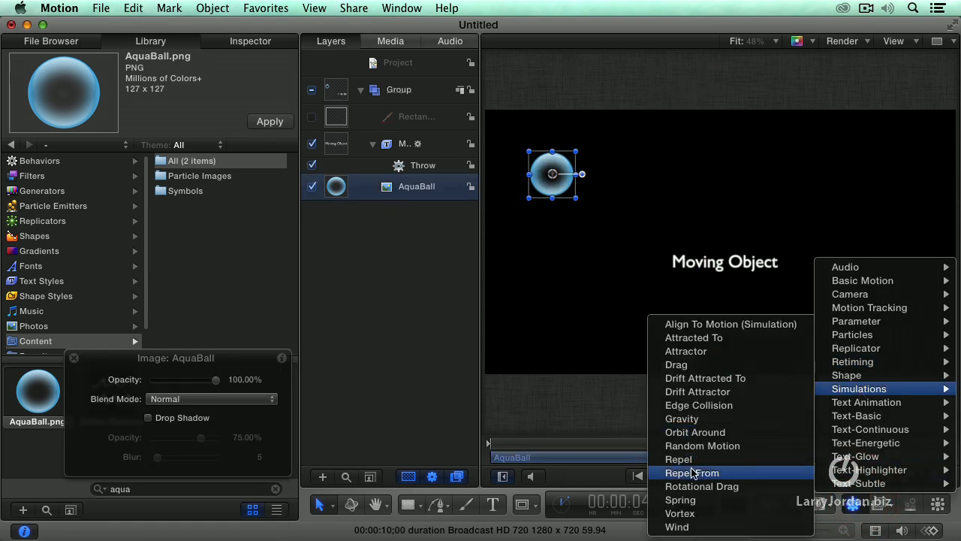
{"action": "left_click", "coordinate": [694, 433]}
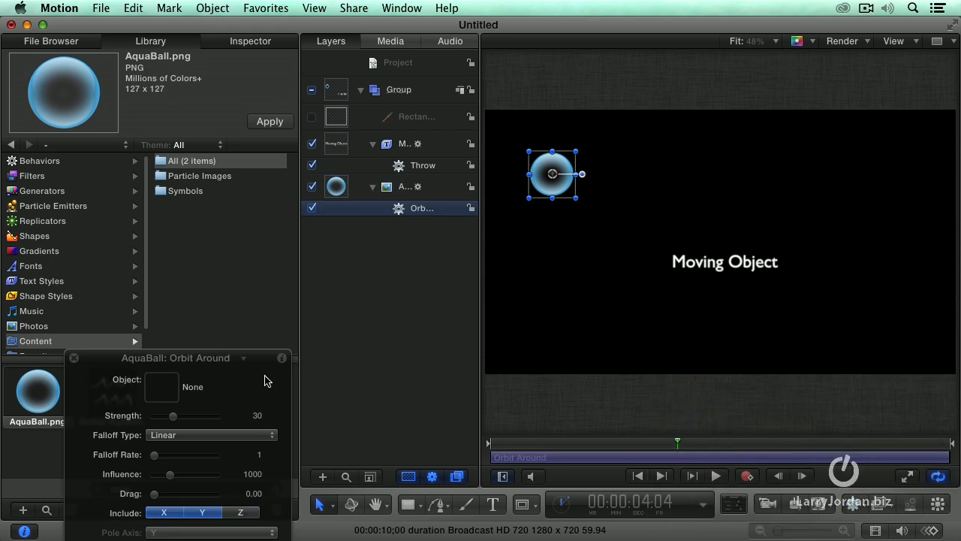
{"action": "mouse_move", "coordinate": [339, 159]}
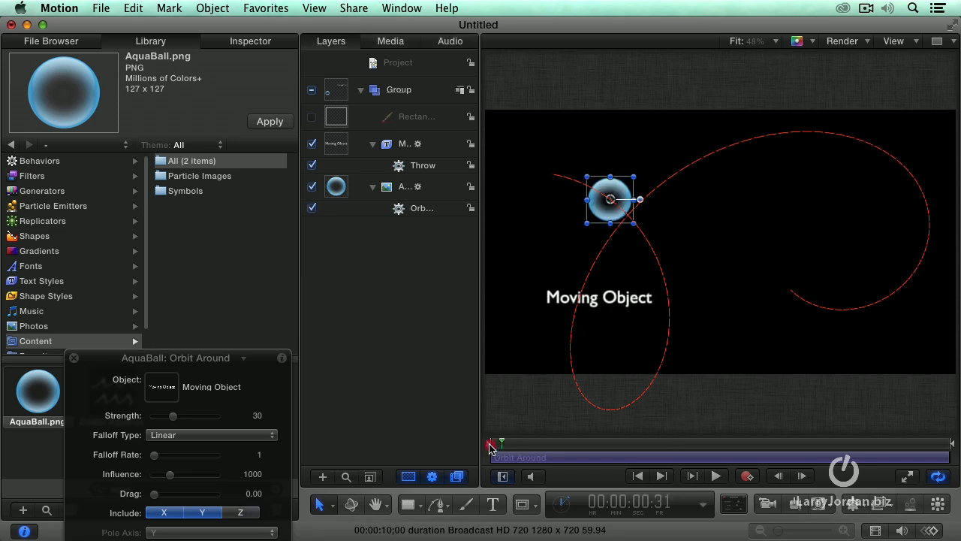
{"action": "left_click", "coordinate": [714, 474]}
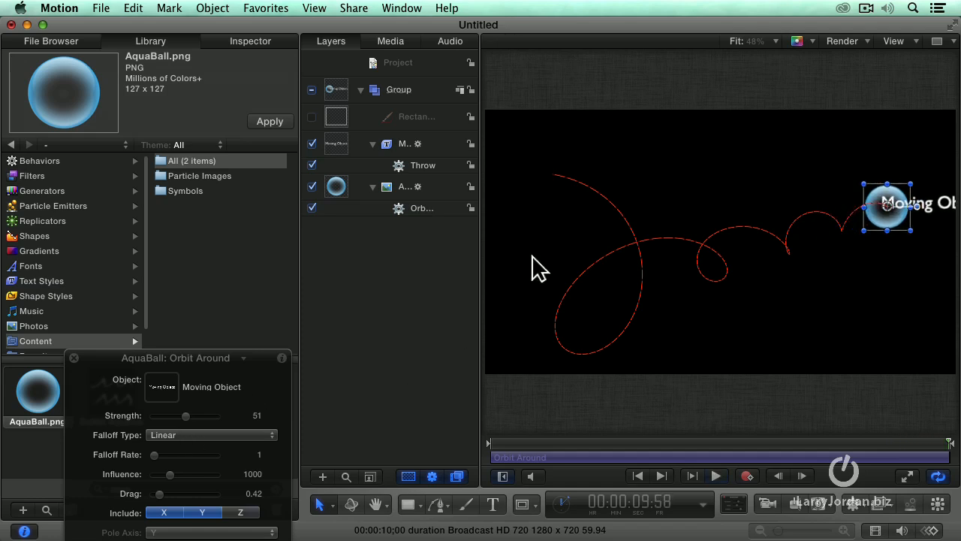
{"action": "mouse_move", "coordinate": [646, 277]}
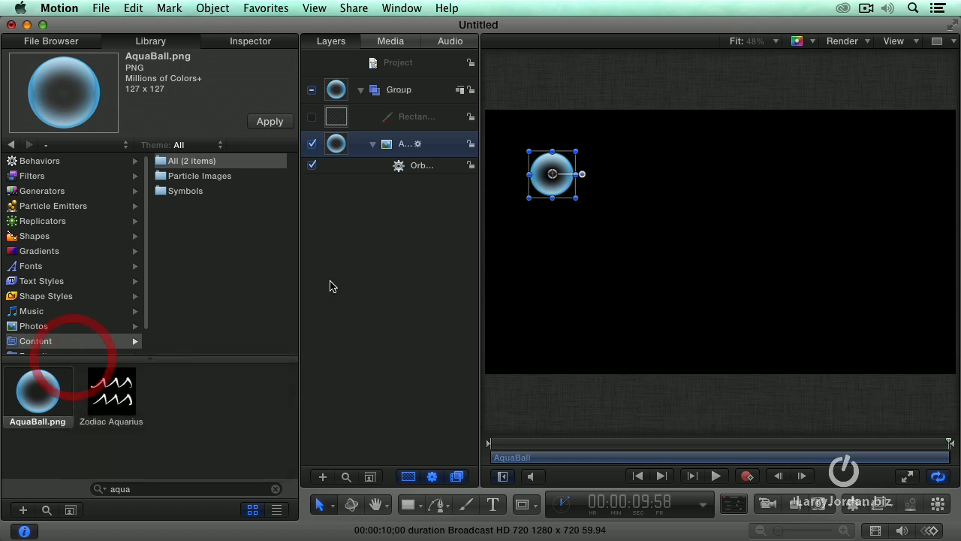
Remove the Moving Object text and browse the Library's Sparkles particle emitters
{"action": "left_click", "coordinate": [399, 90]}
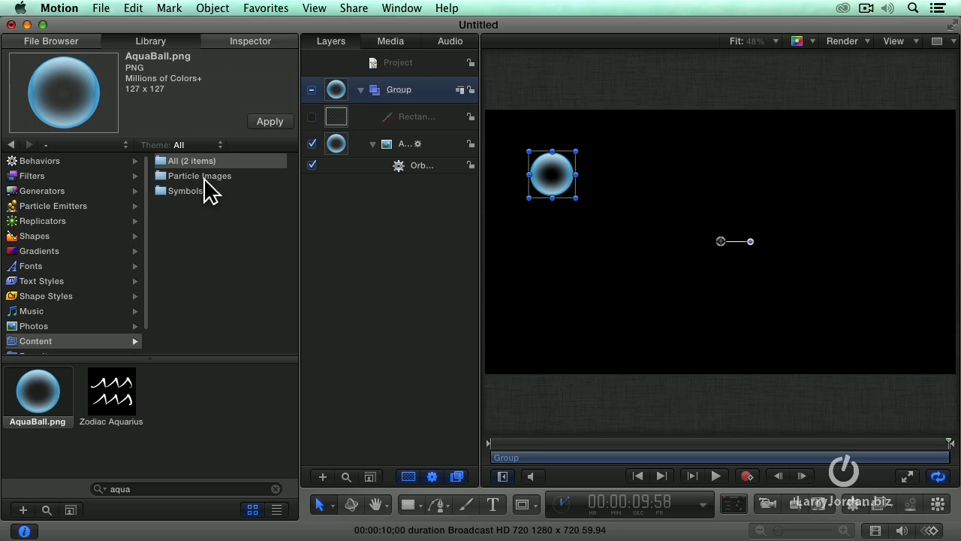
{"action": "mouse_move", "coordinate": [114, 254]}
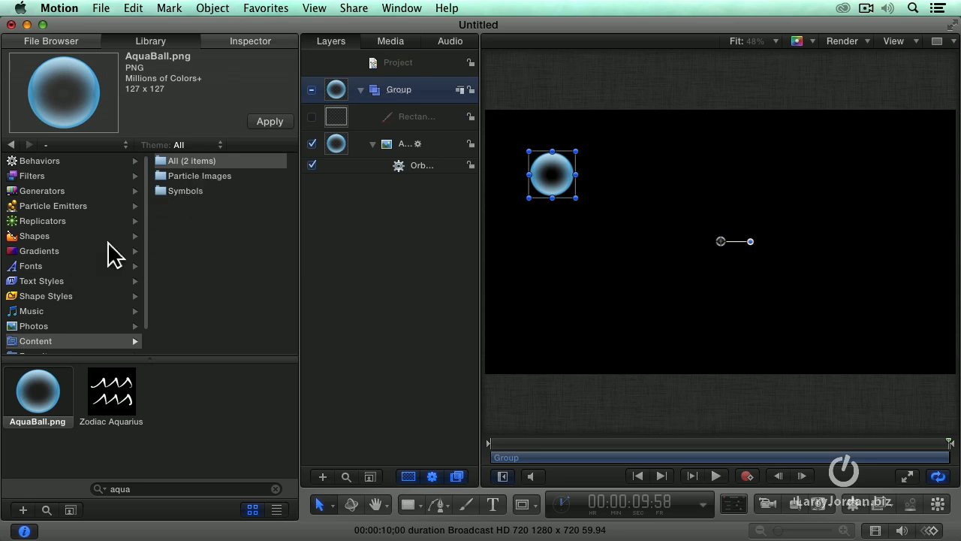
{"action": "left_click", "coordinate": [277, 489]}
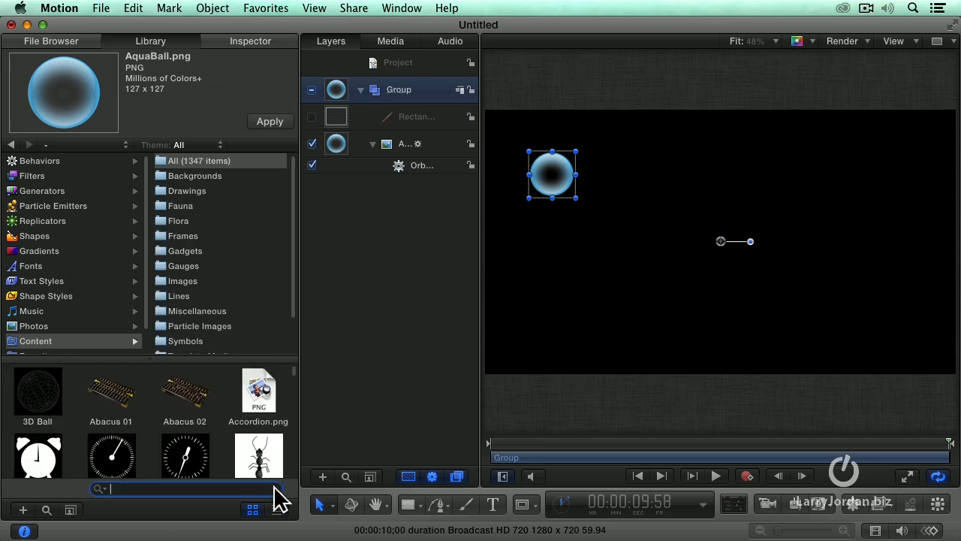
{"action": "left_click", "coordinate": [54, 205]}
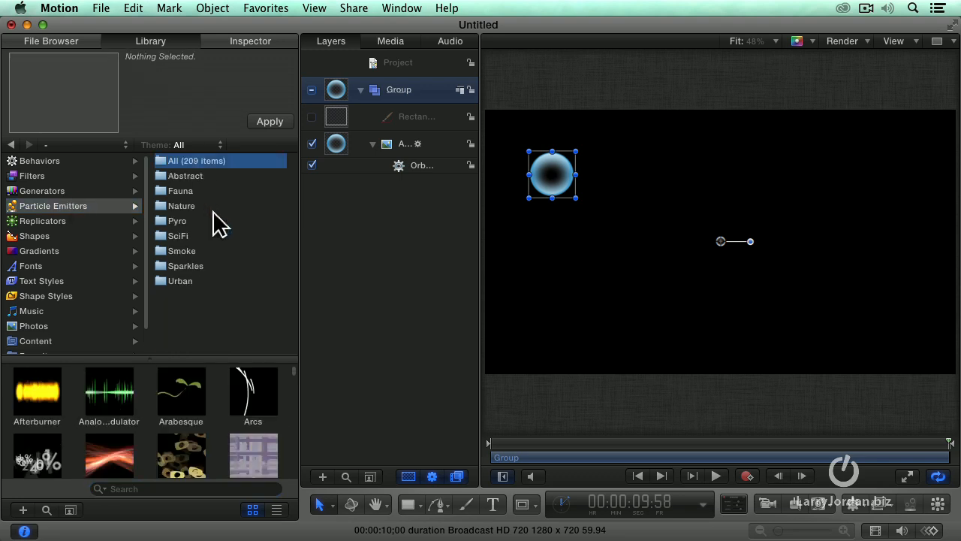
{"action": "left_click", "coordinate": [186, 265]}
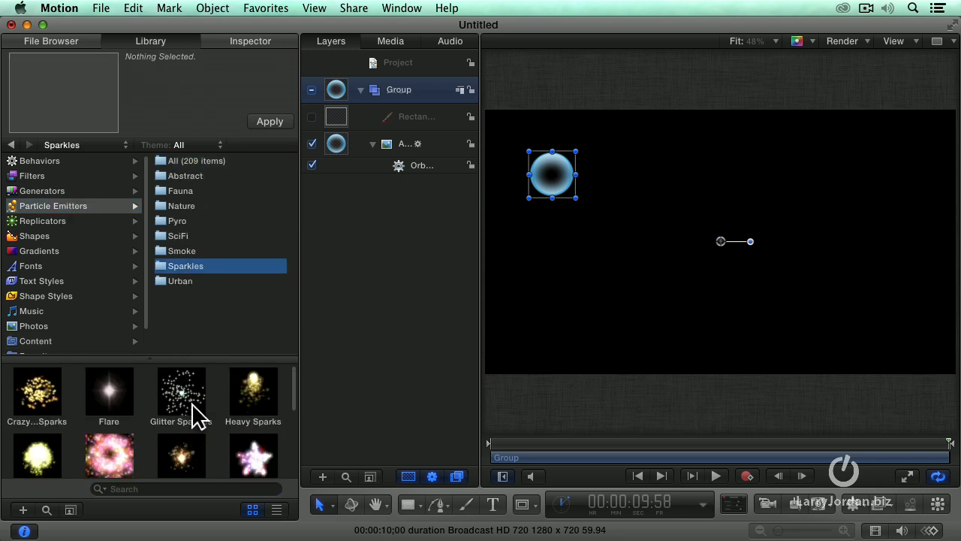
Add the Sparkle Implosion emitter to the project and move the aqua ball to the left side
{"action": "left_click", "coordinate": [252, 405]}
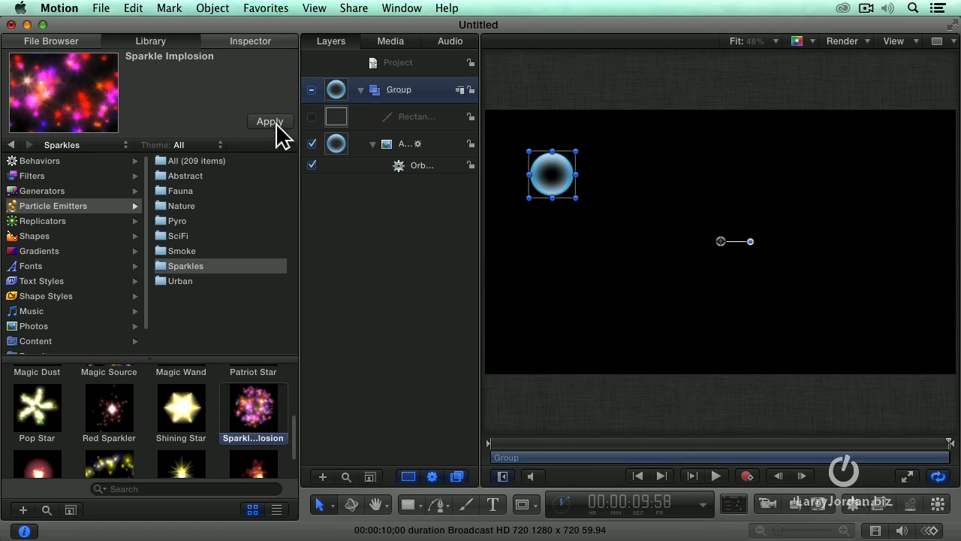
{"action": "left_click", "coordinate": [270, 120]}
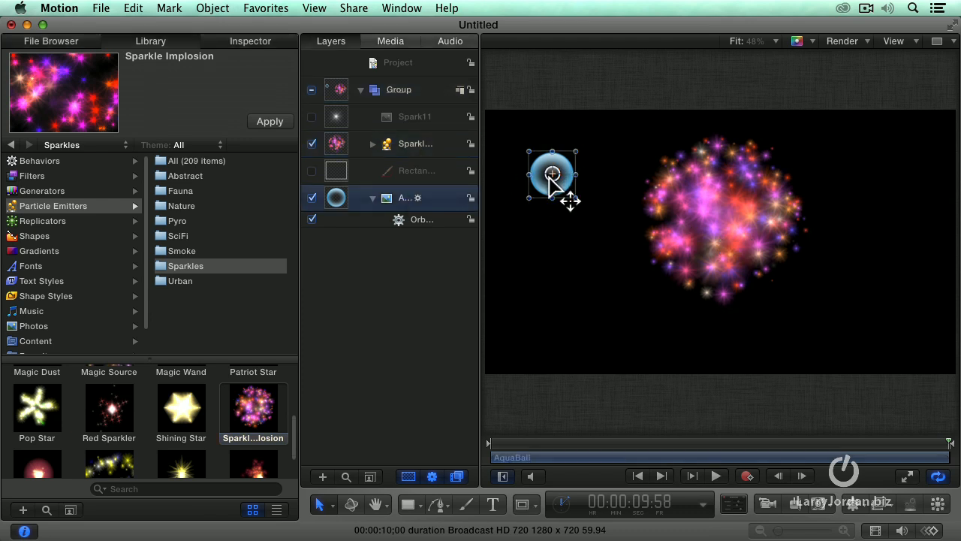
{"action": "left_click_drag", "start_coordinate": [552, 174], "coordinate": [535, 240]}
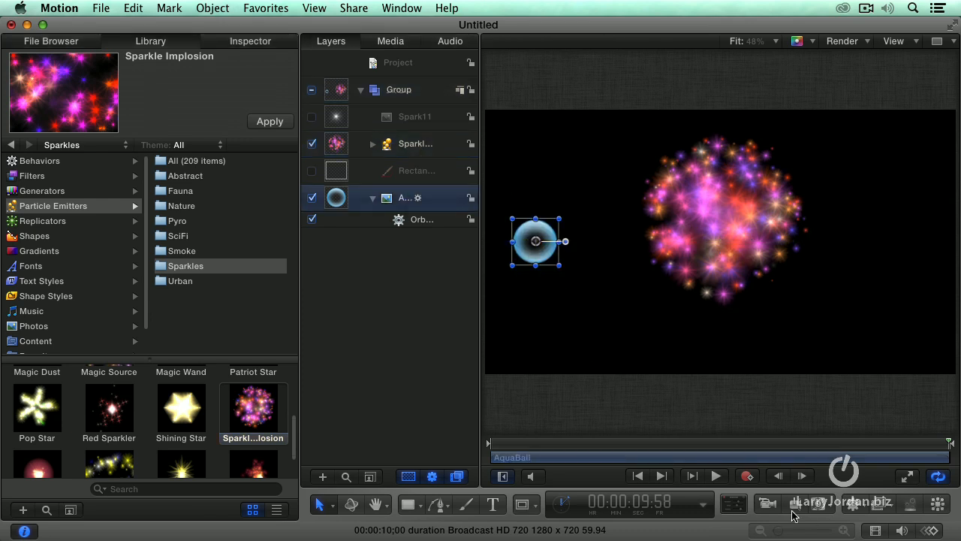
Replace Orbit Around with a Throw behavior aimed toward the right
{"action": "left_click", "coordinate": [420, 219]}
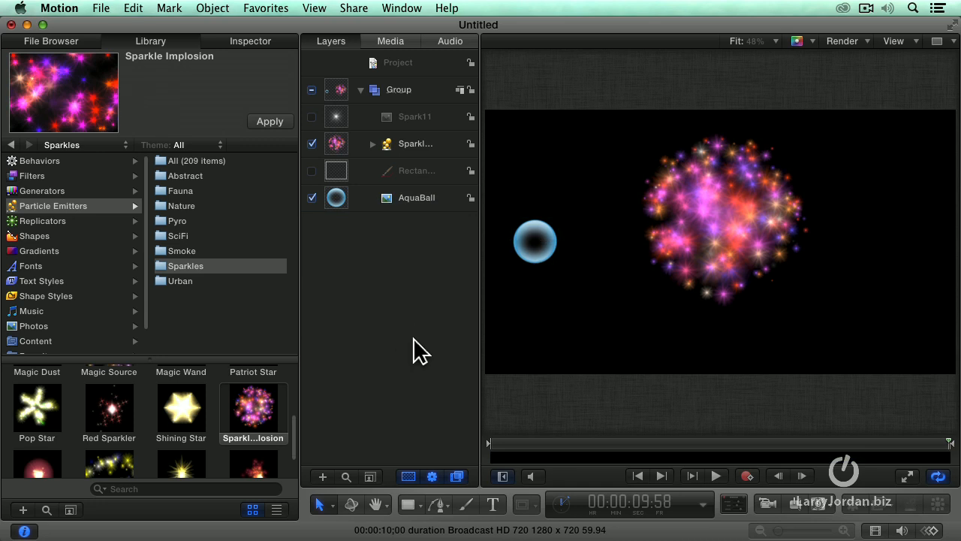
{"action": "left_click", "coordinate": [416, 198]}
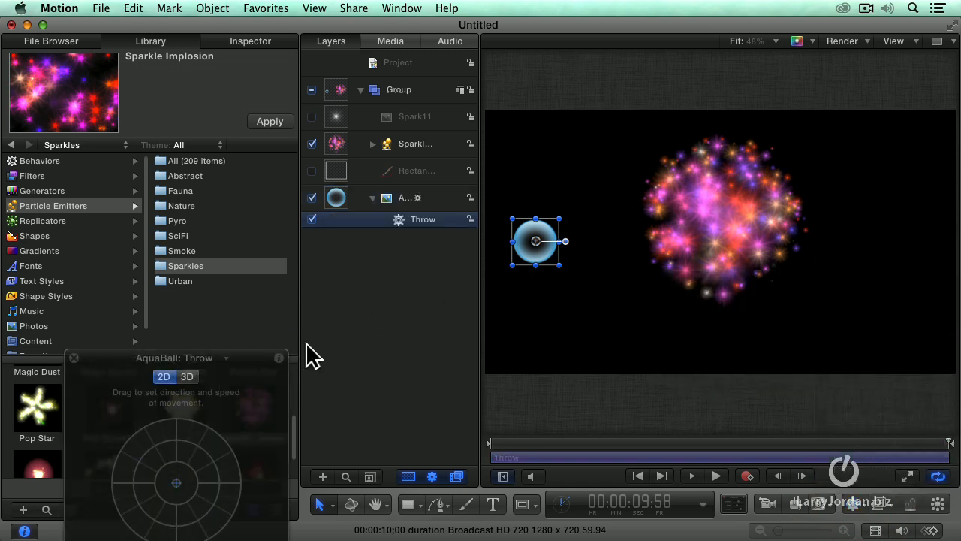
{"action": "left_click_drag", "start_coordinate": [176, 484], "coordinate": [248, 487]}
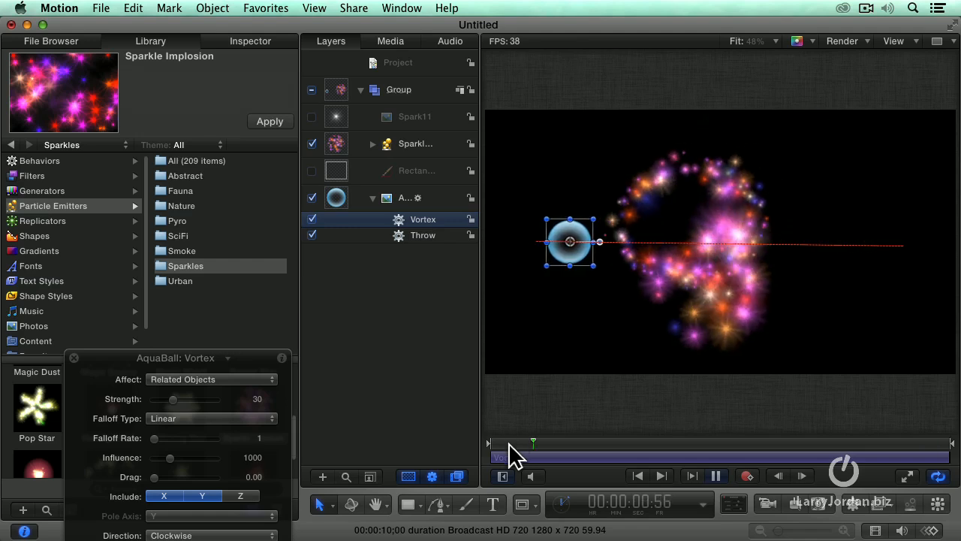
Add a Vortex behavior to the ball and play the sparkles swirling around it
{"action": "left_click", "coordinate": [715, 475]}
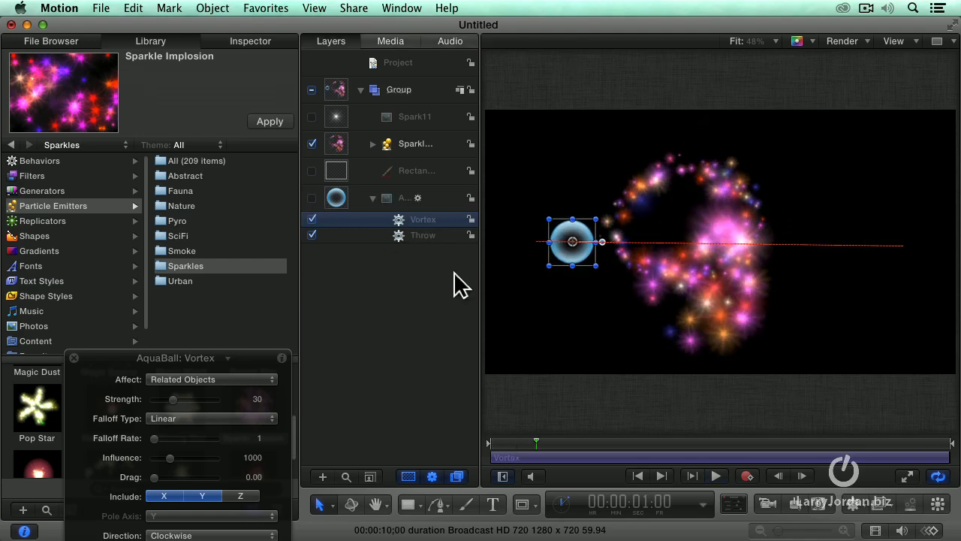
{"action": "left_click", "coordinate": [715, 474]}
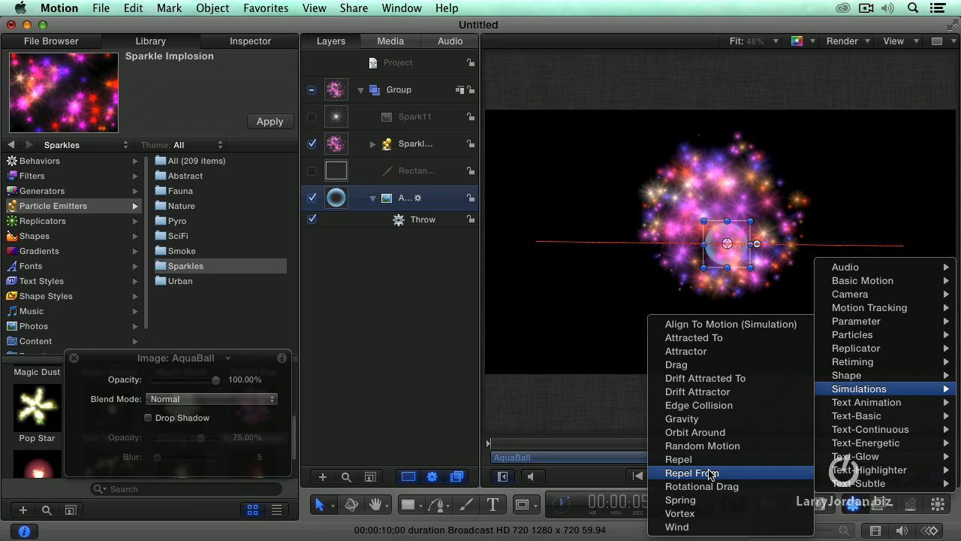
Replace Vortex with a Repel behavior and play the ball pushing the sparkle particles aside
{"action": "left_click", "coordinate": [691, 472]}
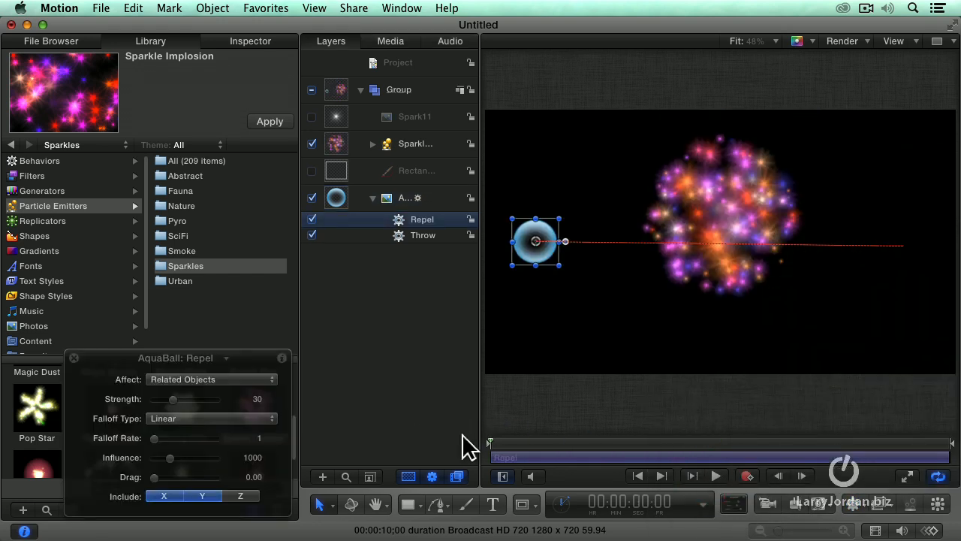
{"action": "left_click", "coordinate": [714, 474]}
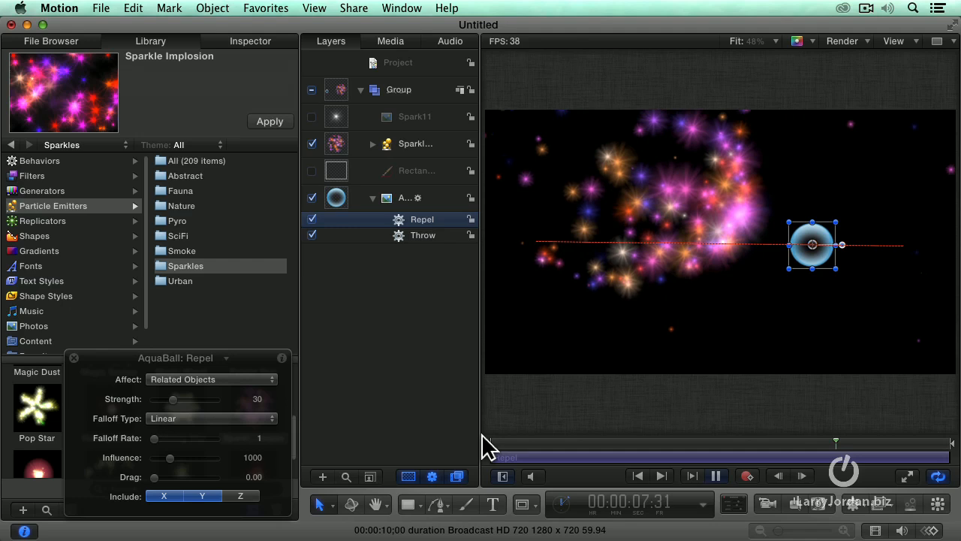
{"action": "left_click", "coordinate": [715, 474]}
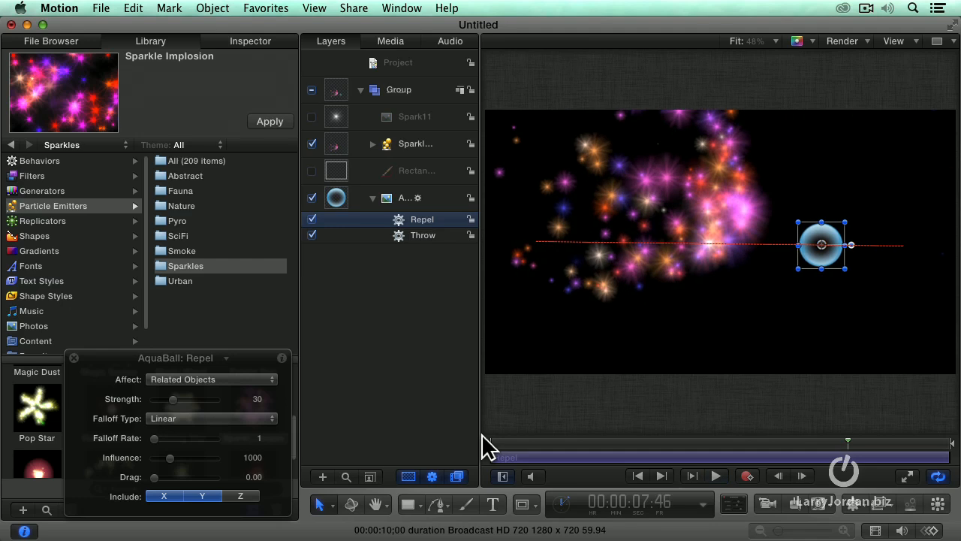